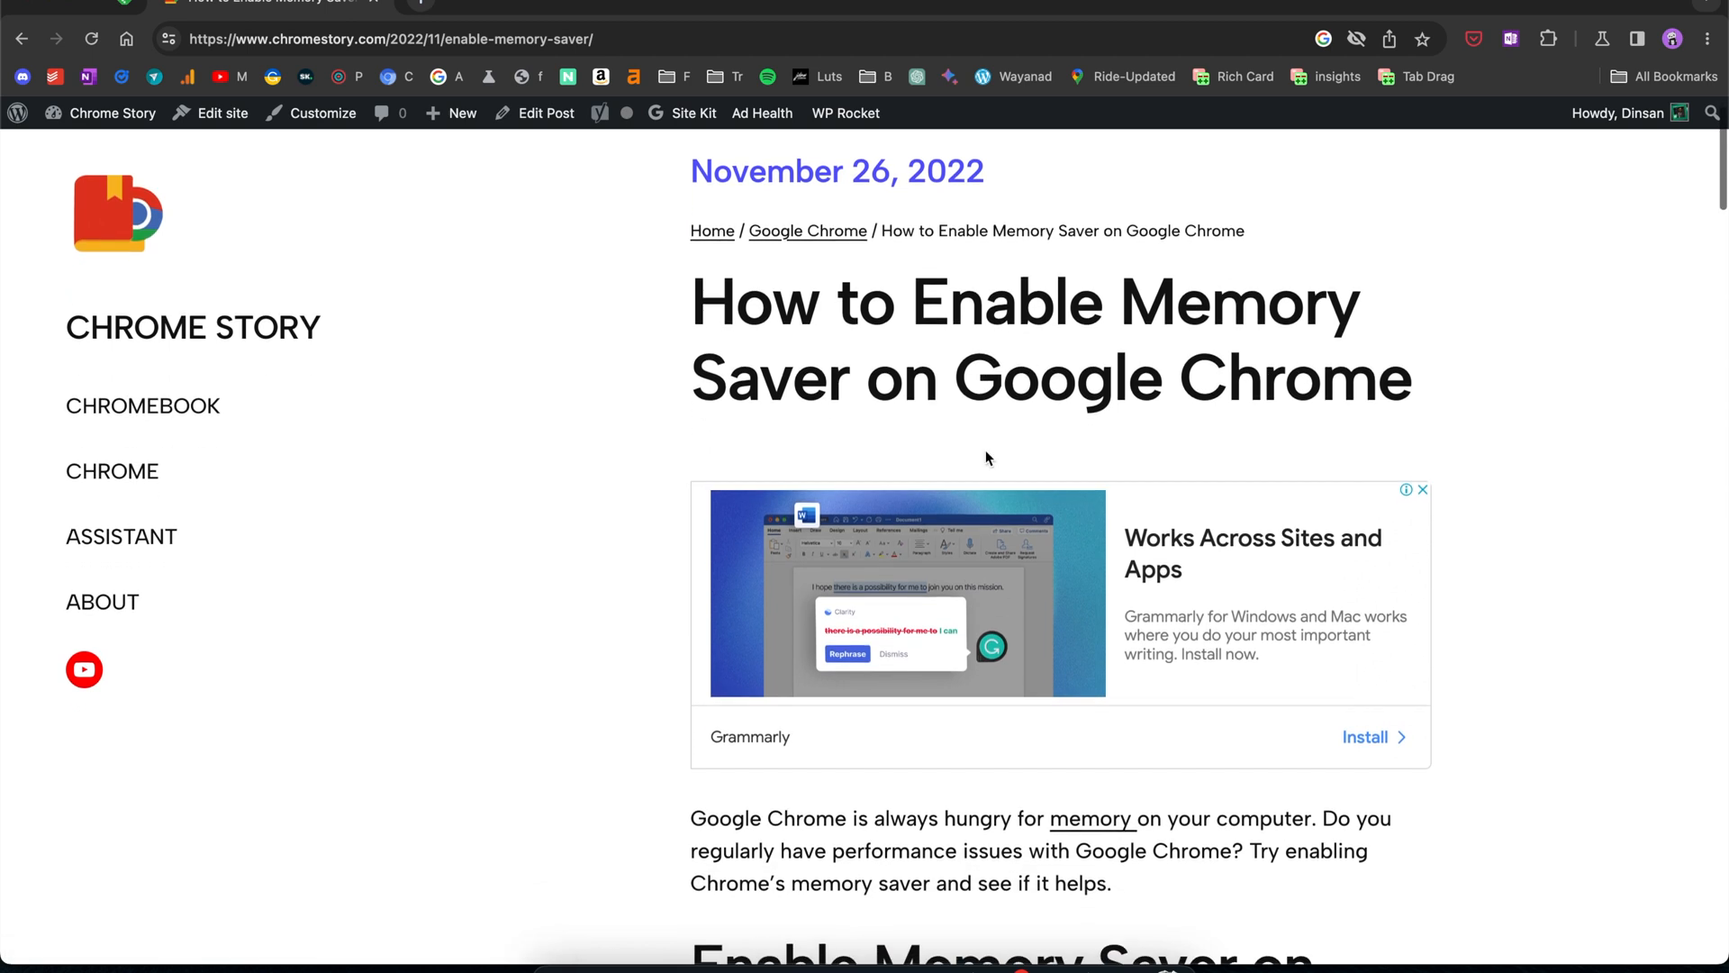
- Leave the blog article and reach Chrome Settings' Performance page via the main menu
scroll(down, 3)
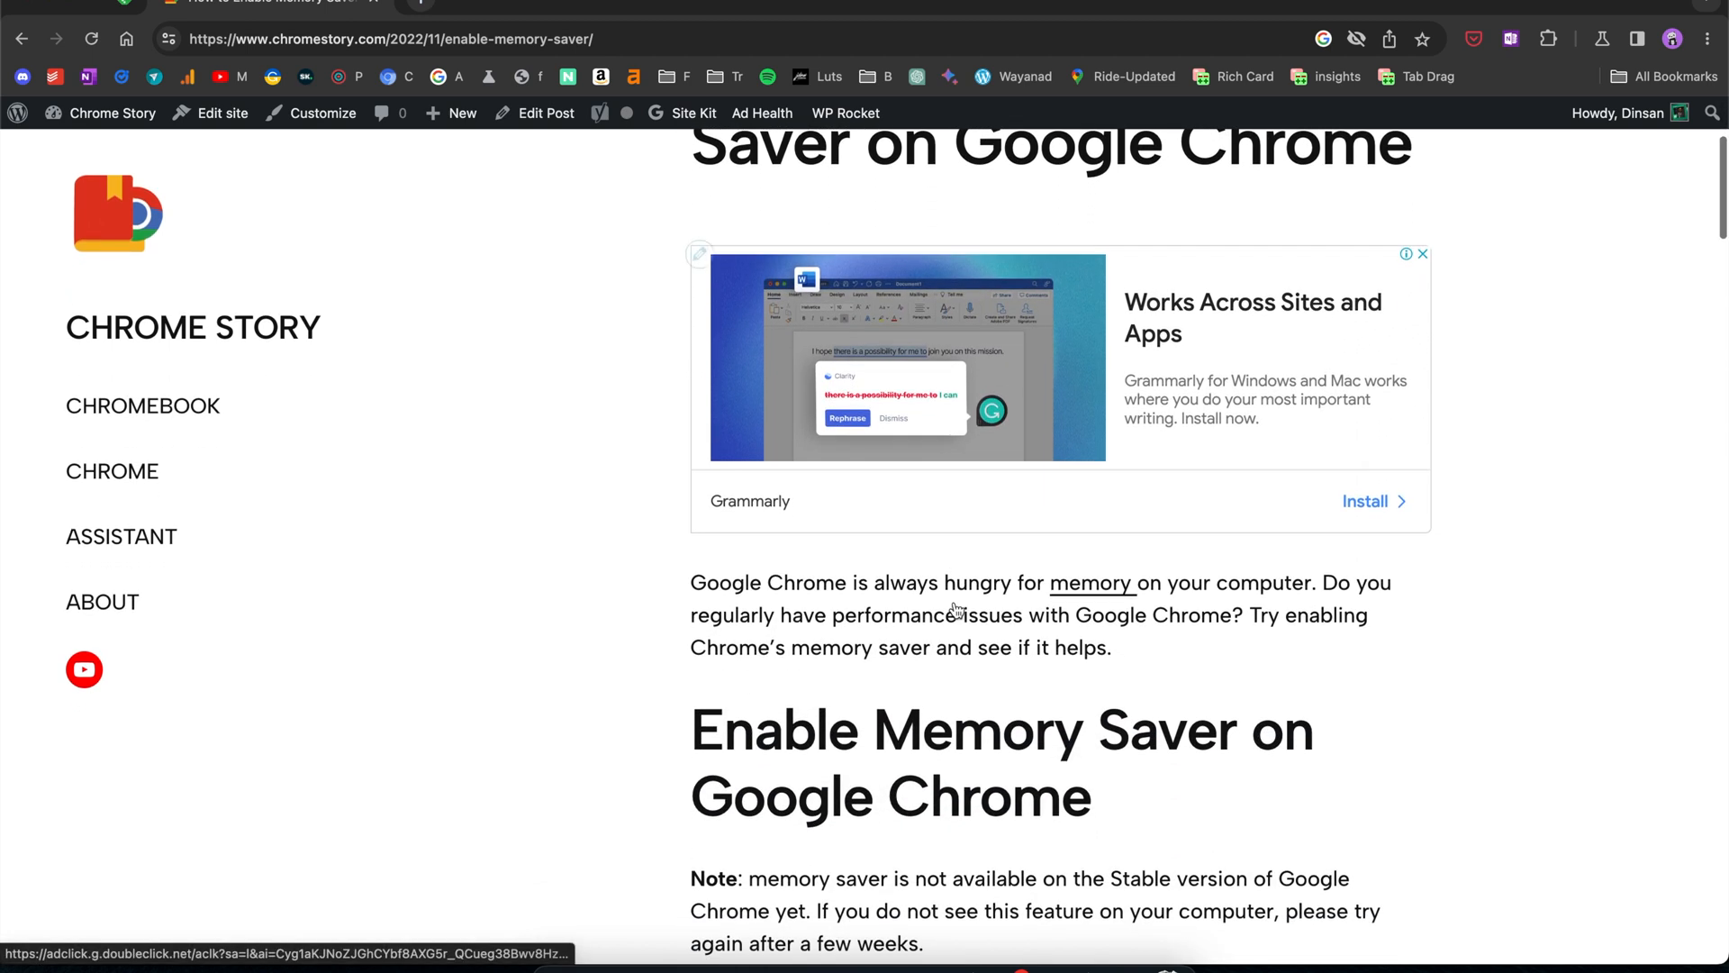
scroll(down, 3)
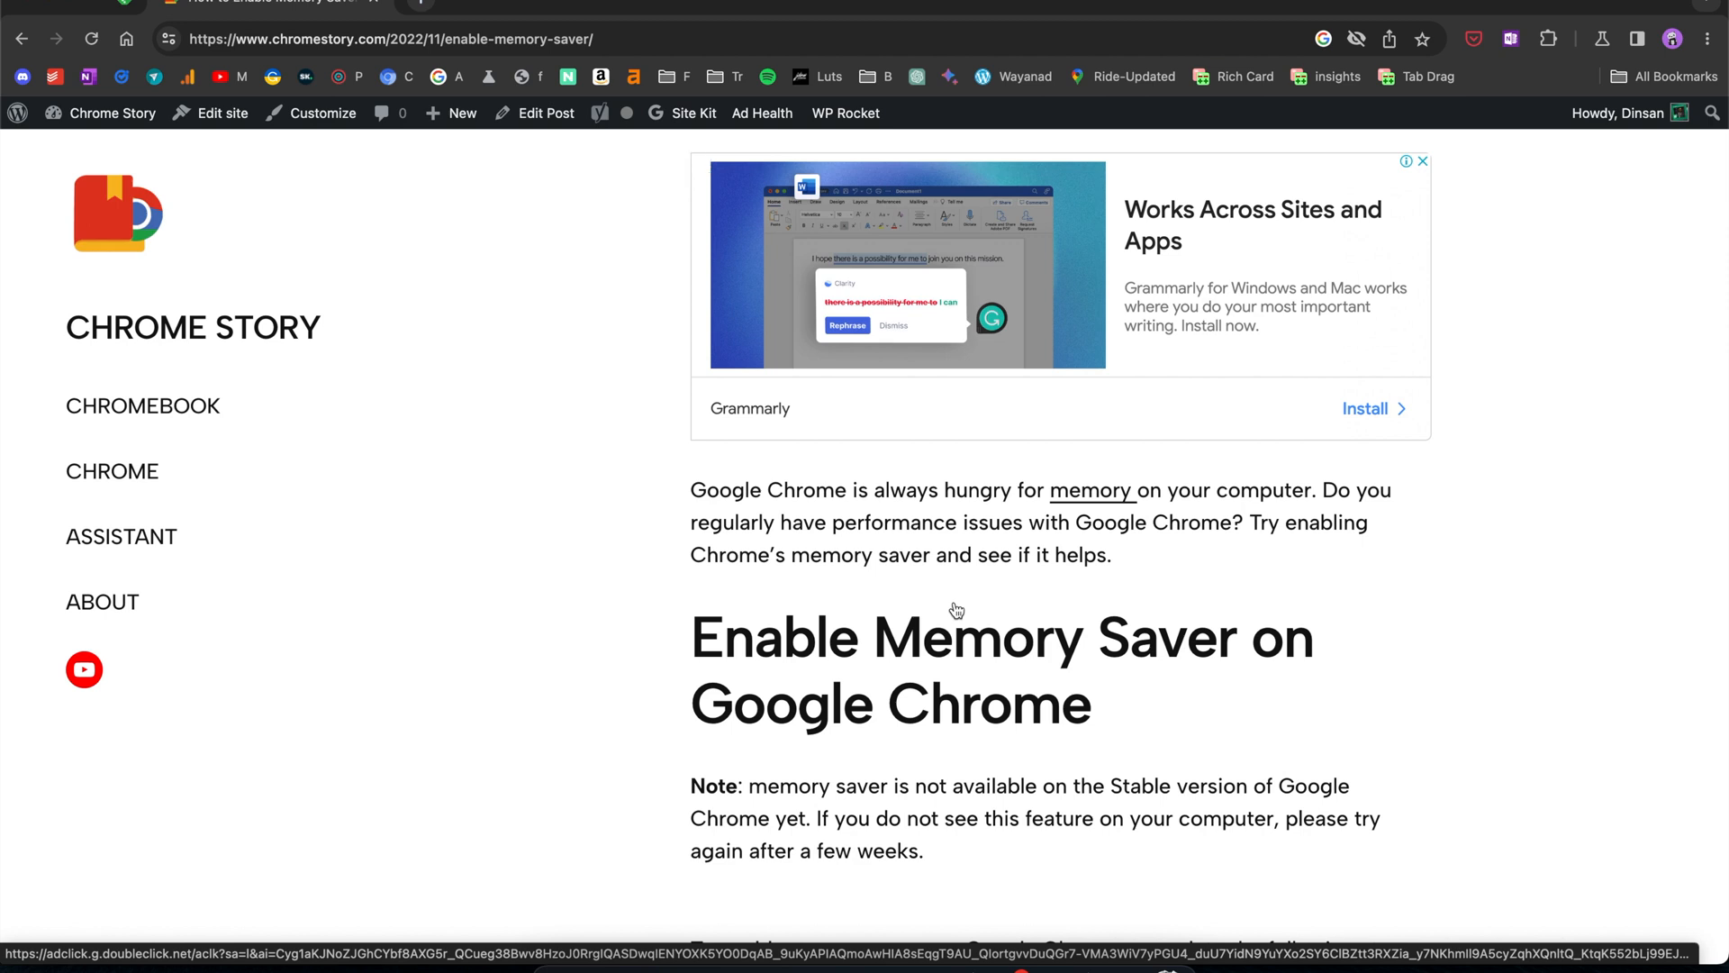
scroll(down, 3)
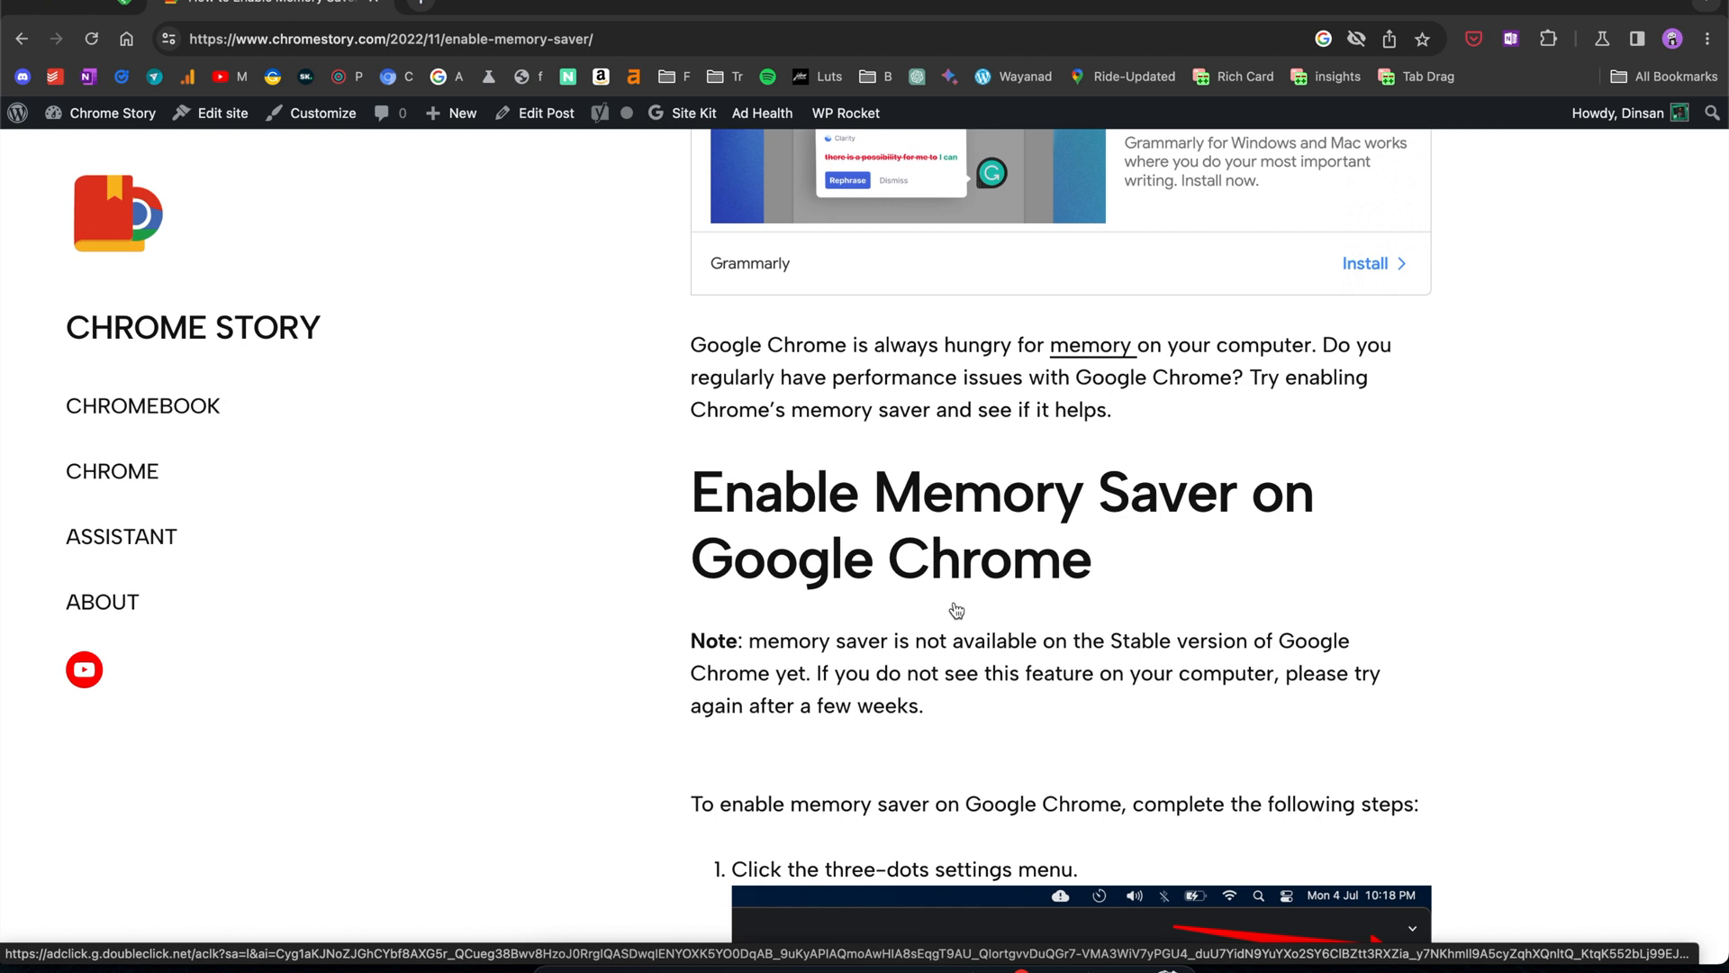
scroll(down, 3)
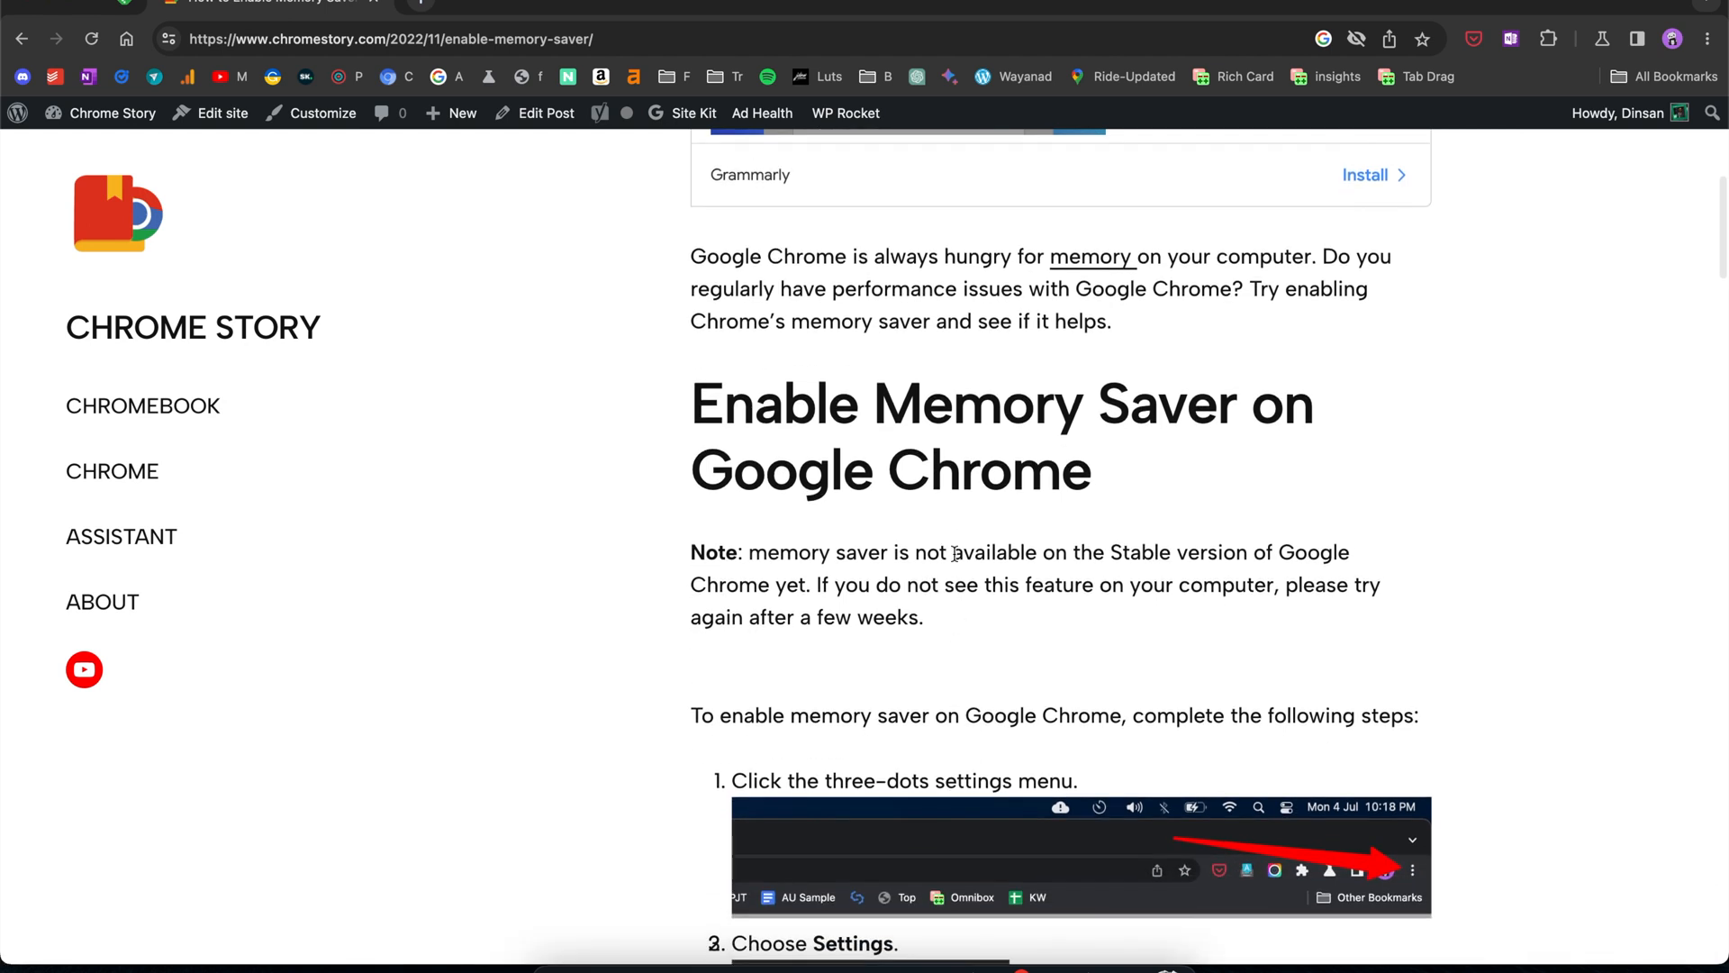
scroll(down, 3)
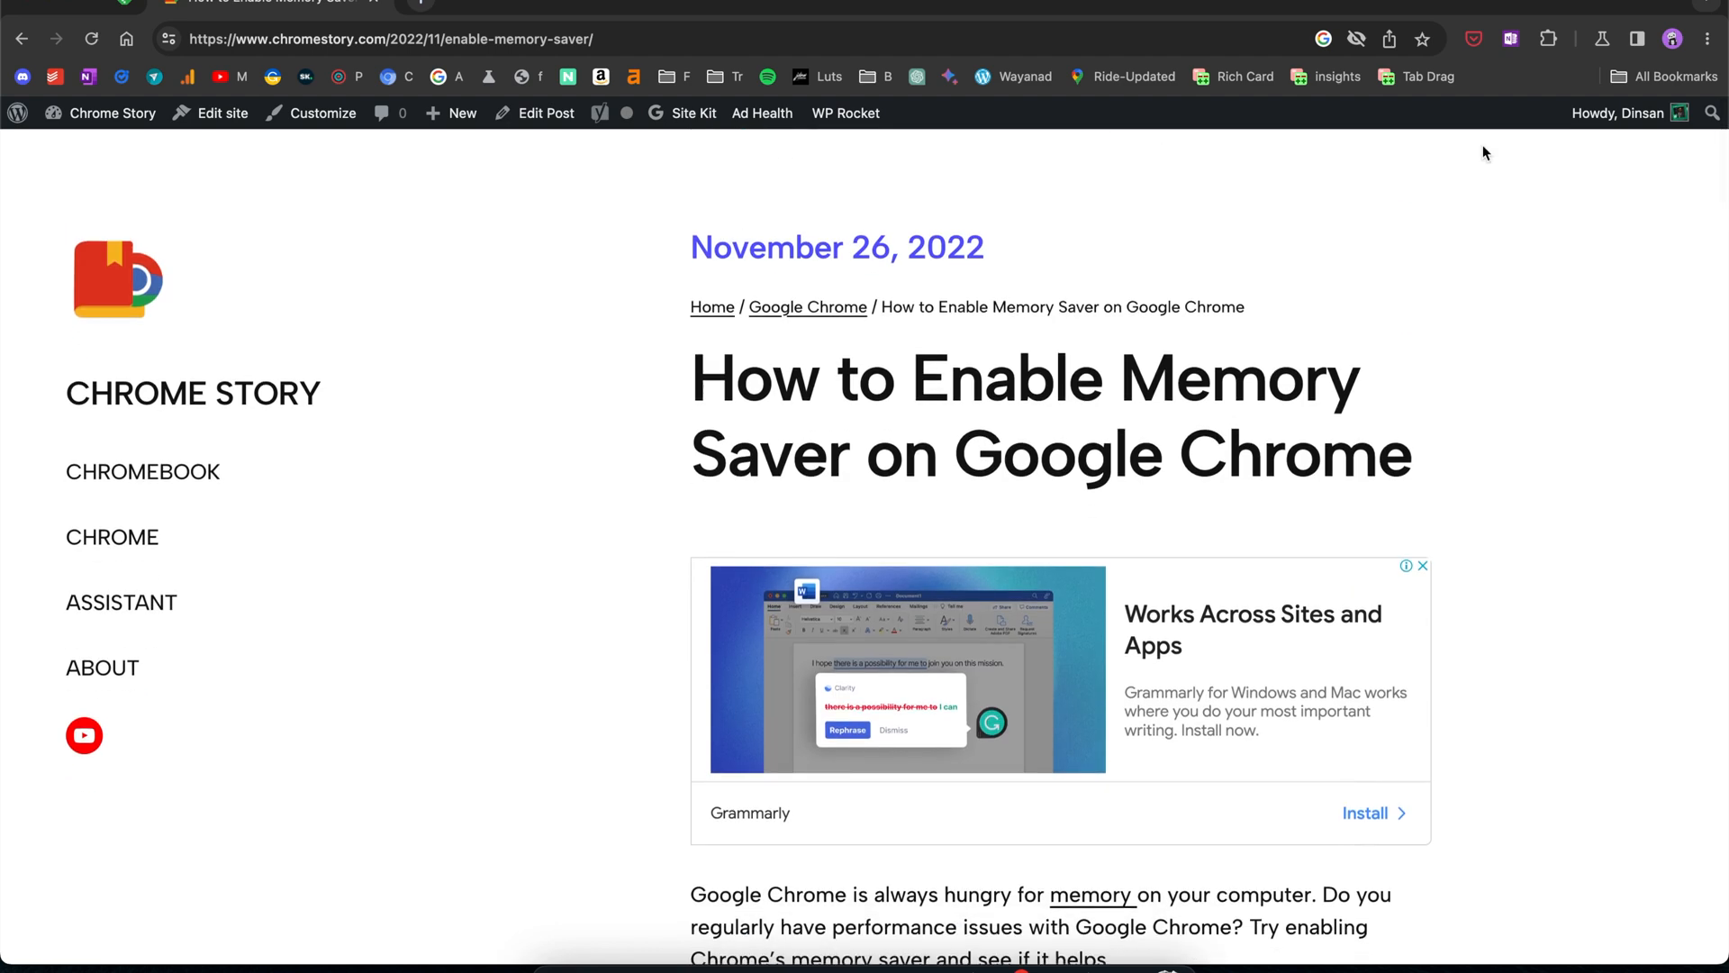
click(1707, 38)
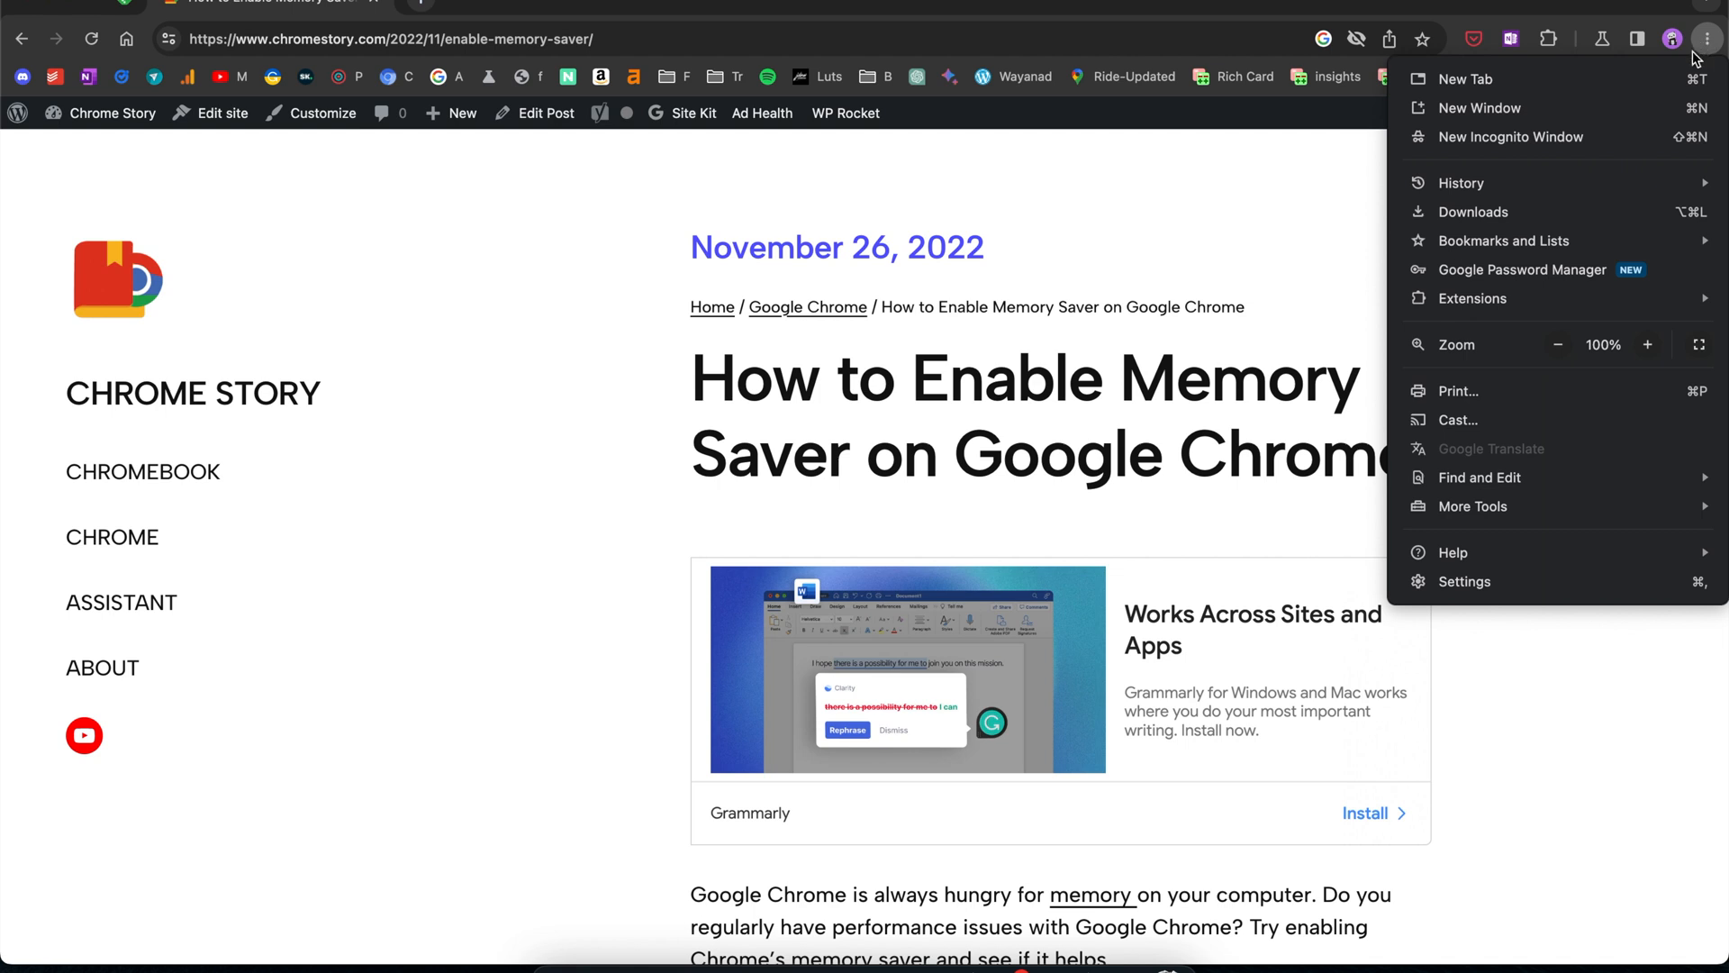
mouse_move(1464, 582)
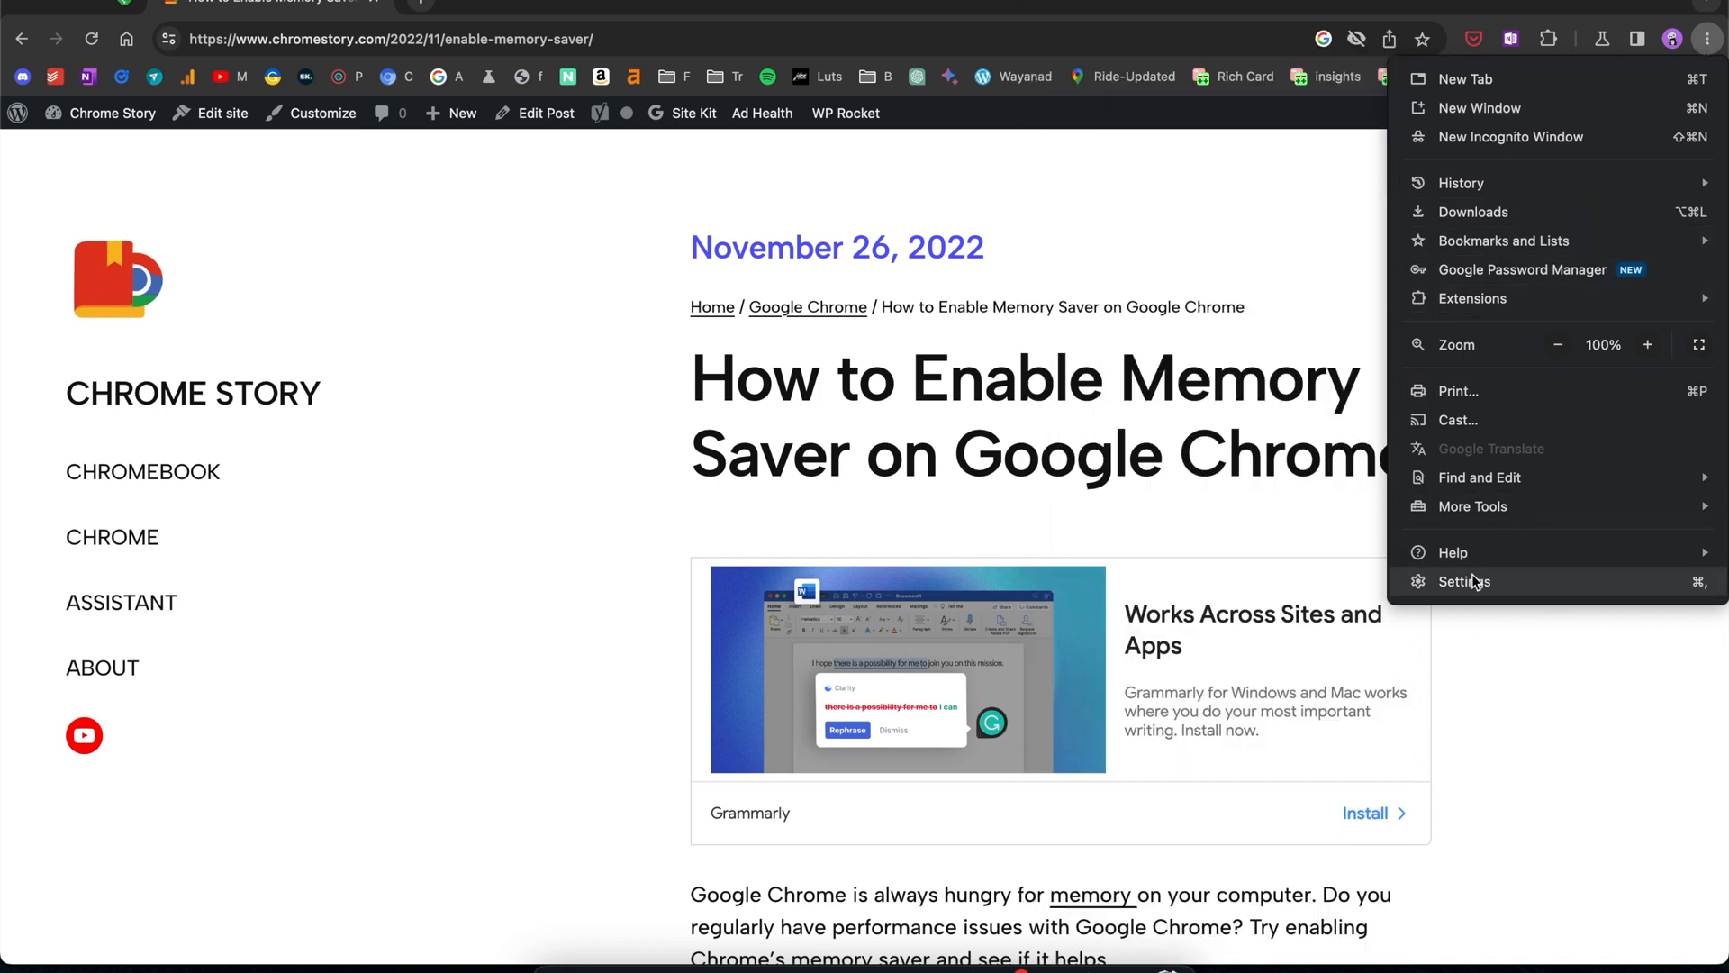
click(1465, 582)
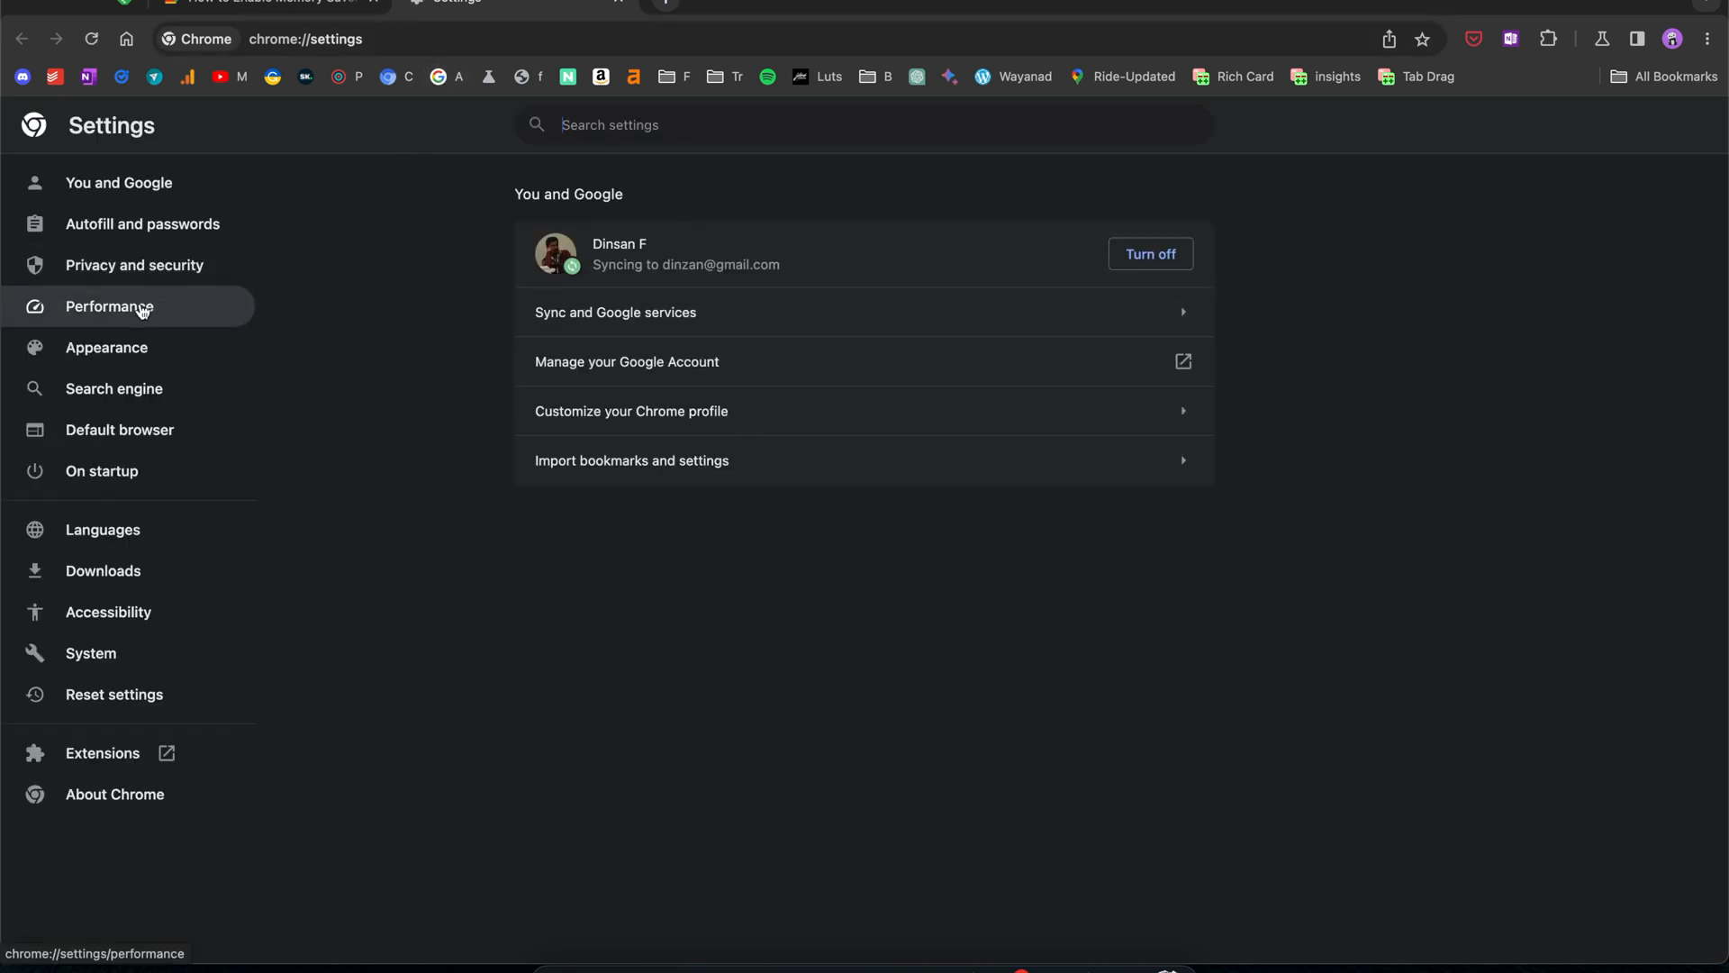
click(109, 306)
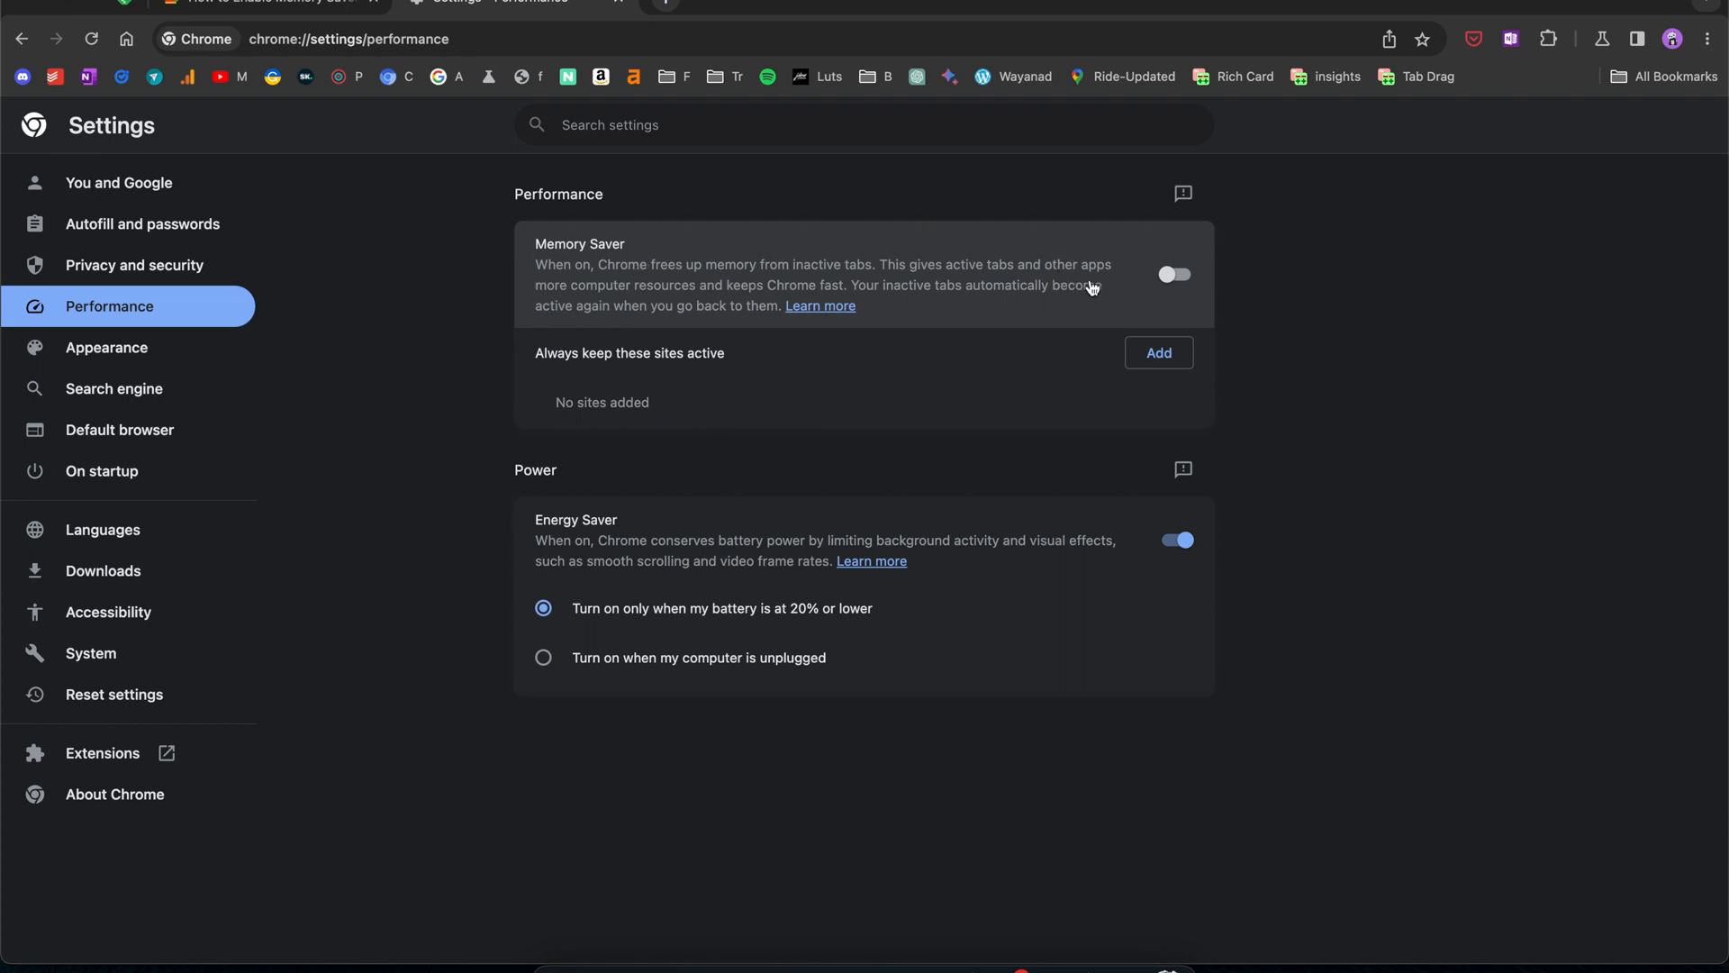
- Switch the Memory Saver toggle on
click(1176, 274)
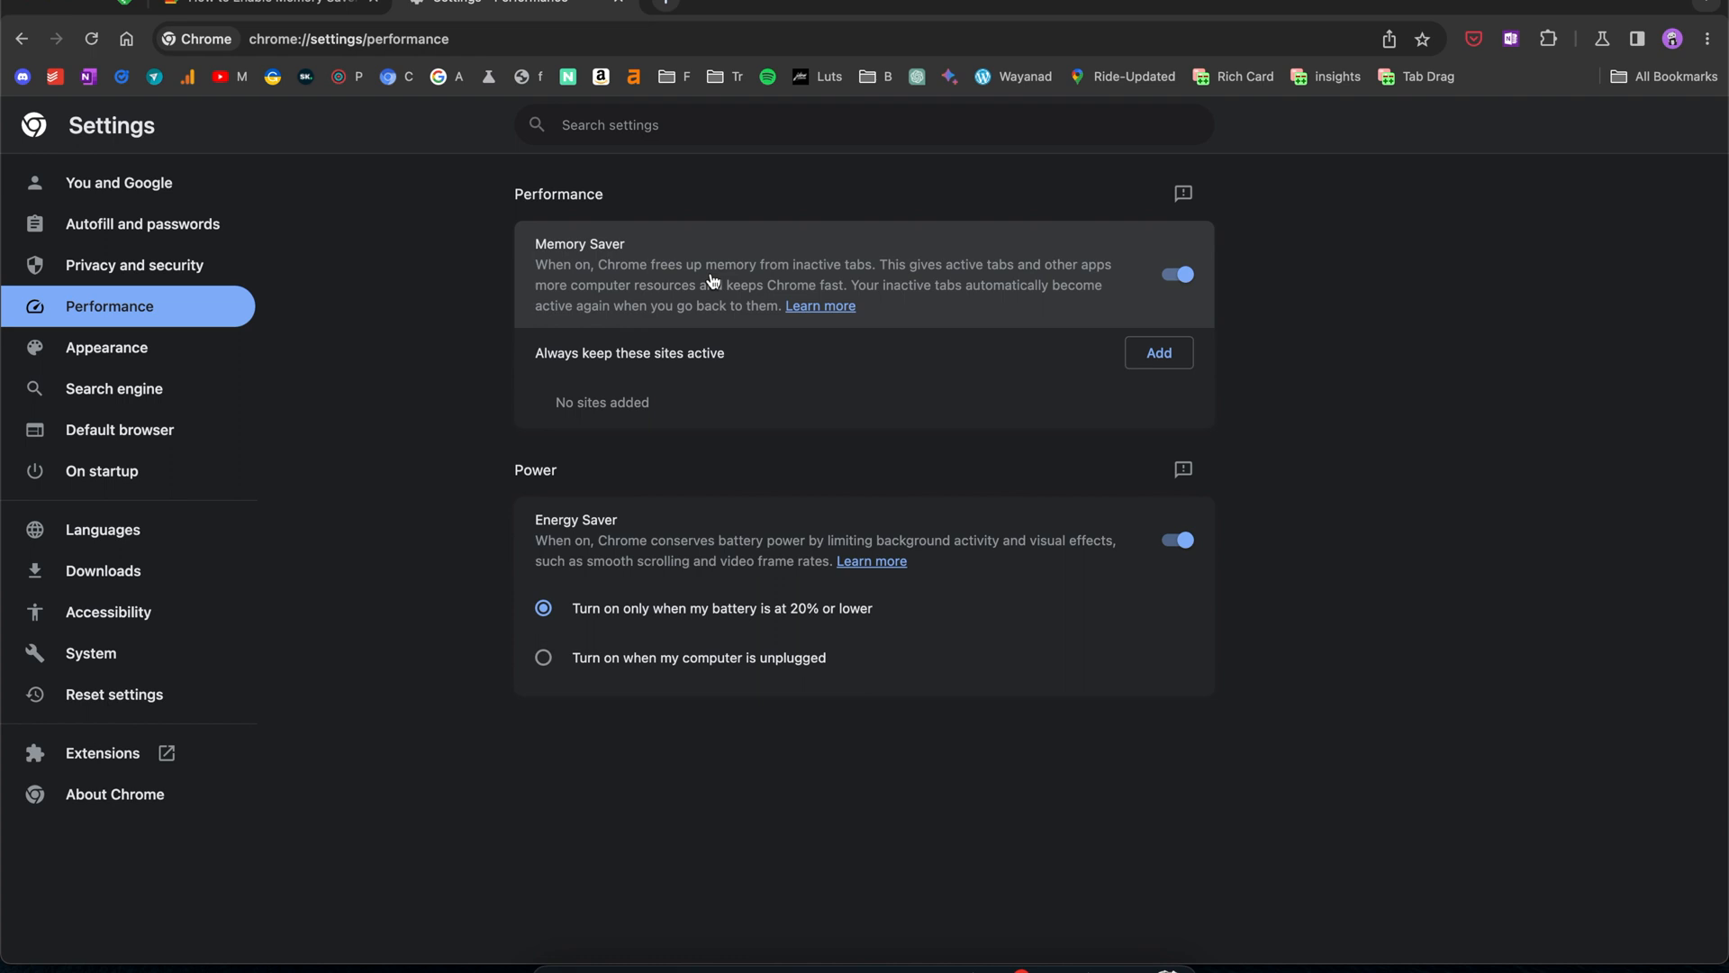
mouse_move(821, 275)
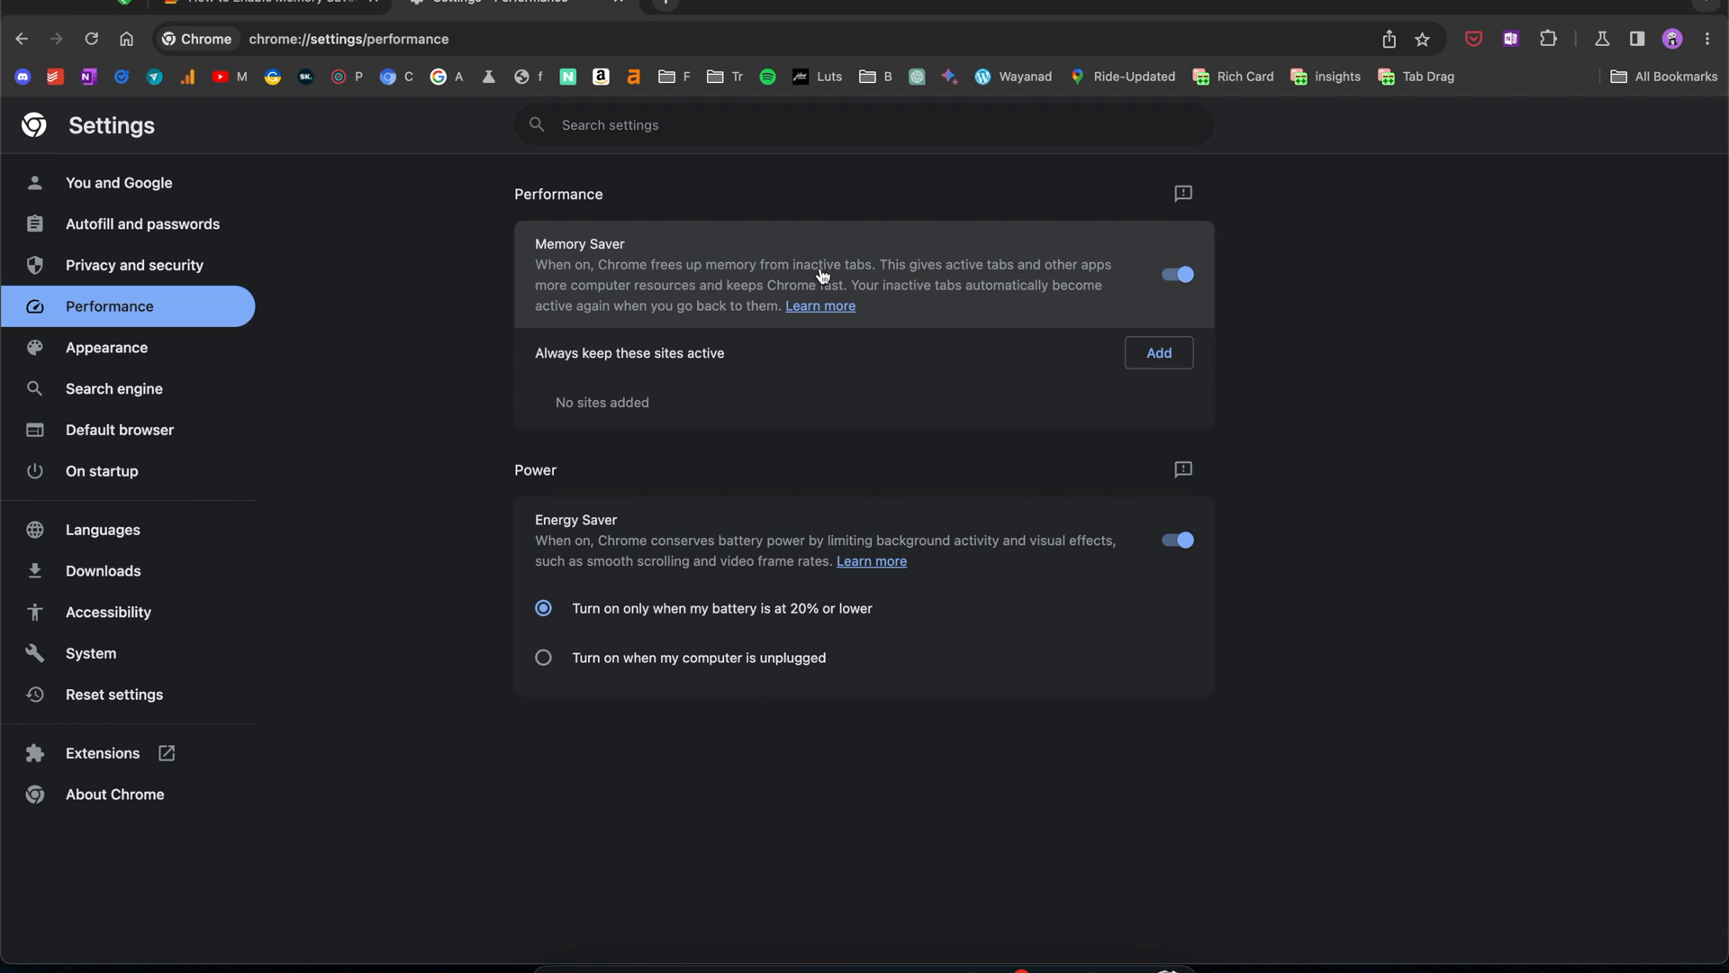
mouse_move(1183, 315)
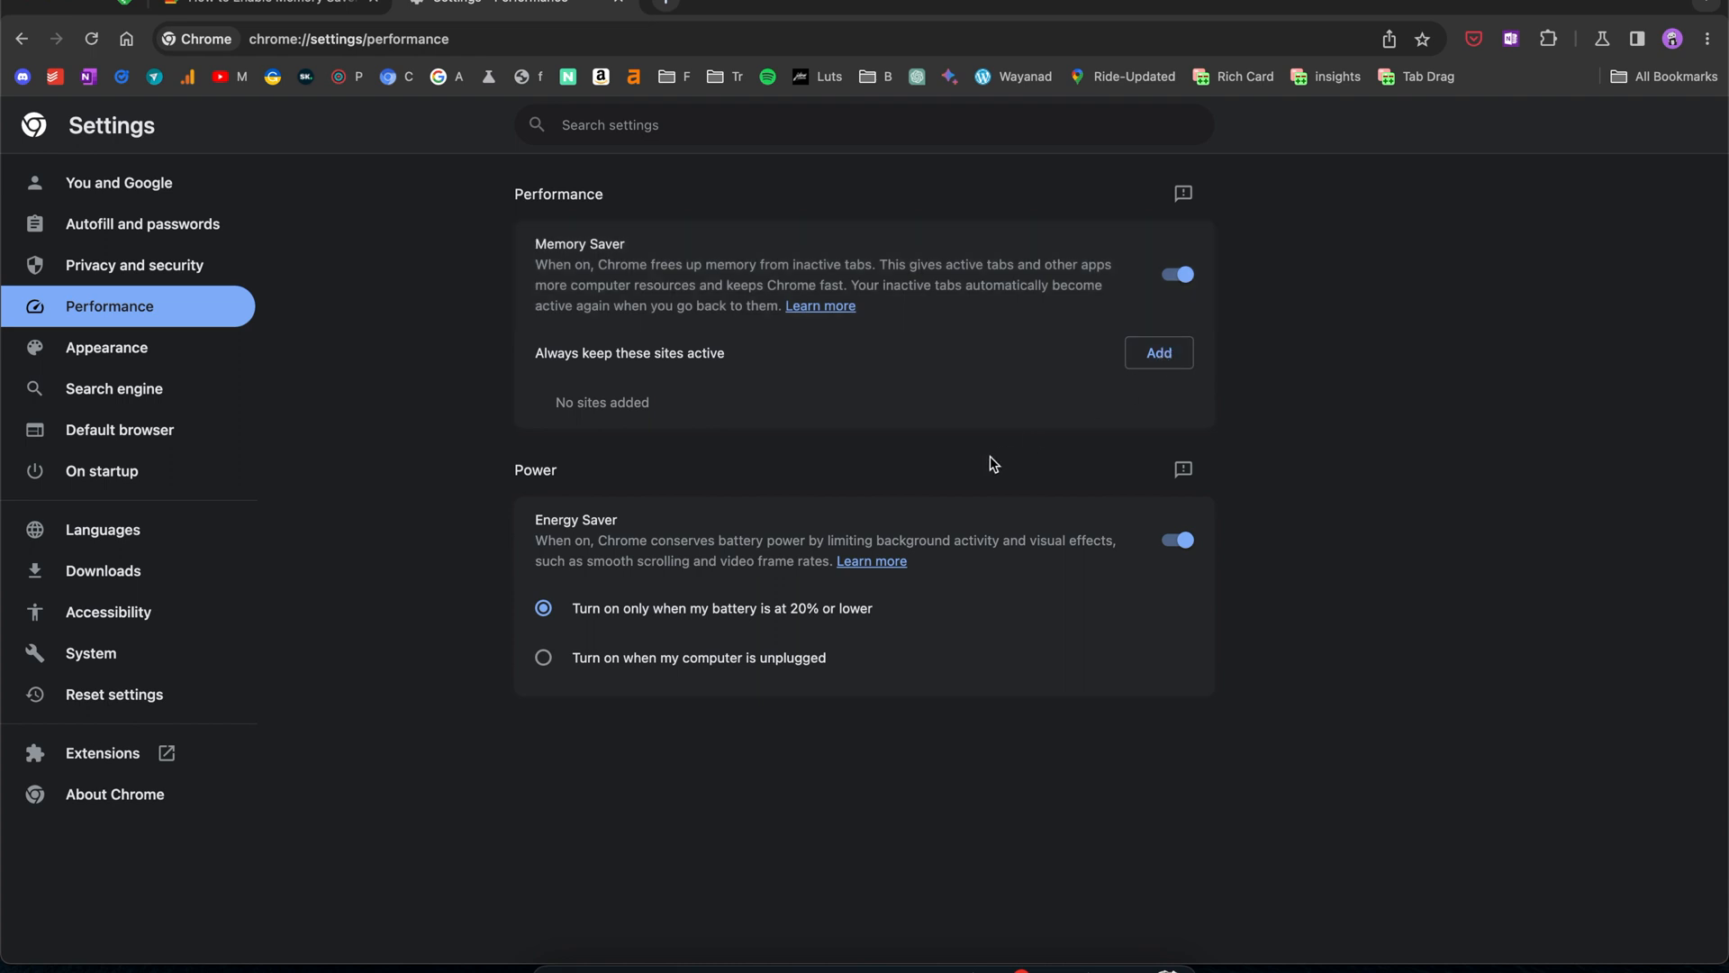
mouse_move(1014, 401)
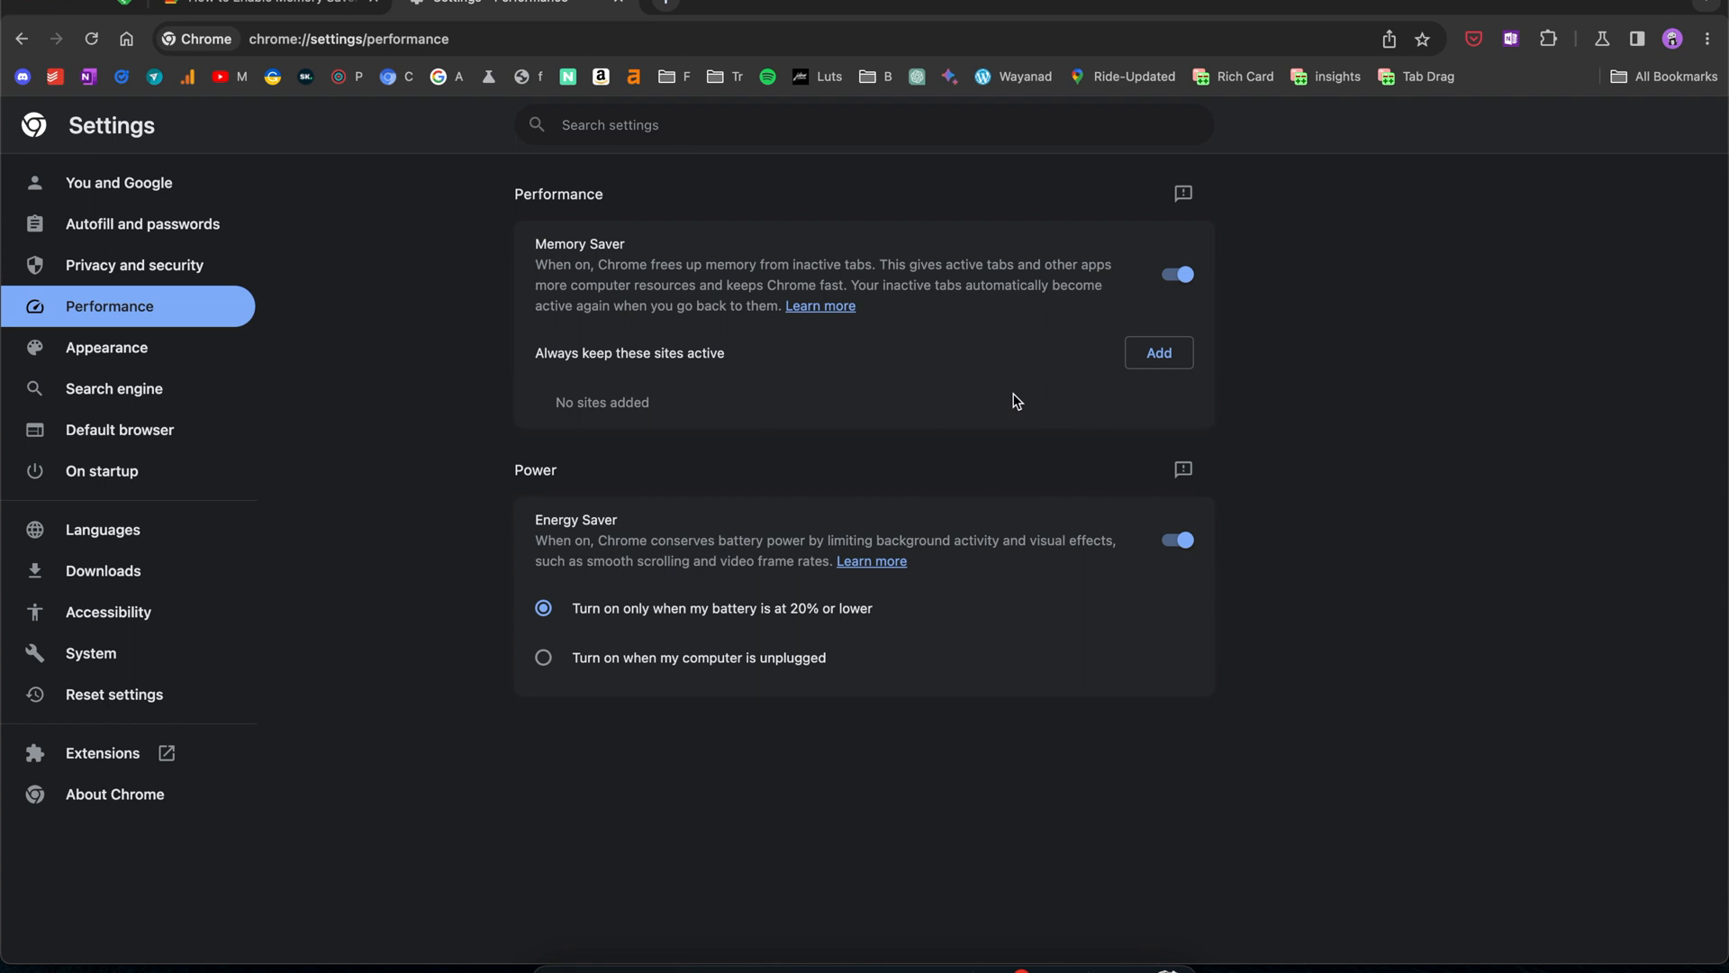
mouse_move(1038, 400)
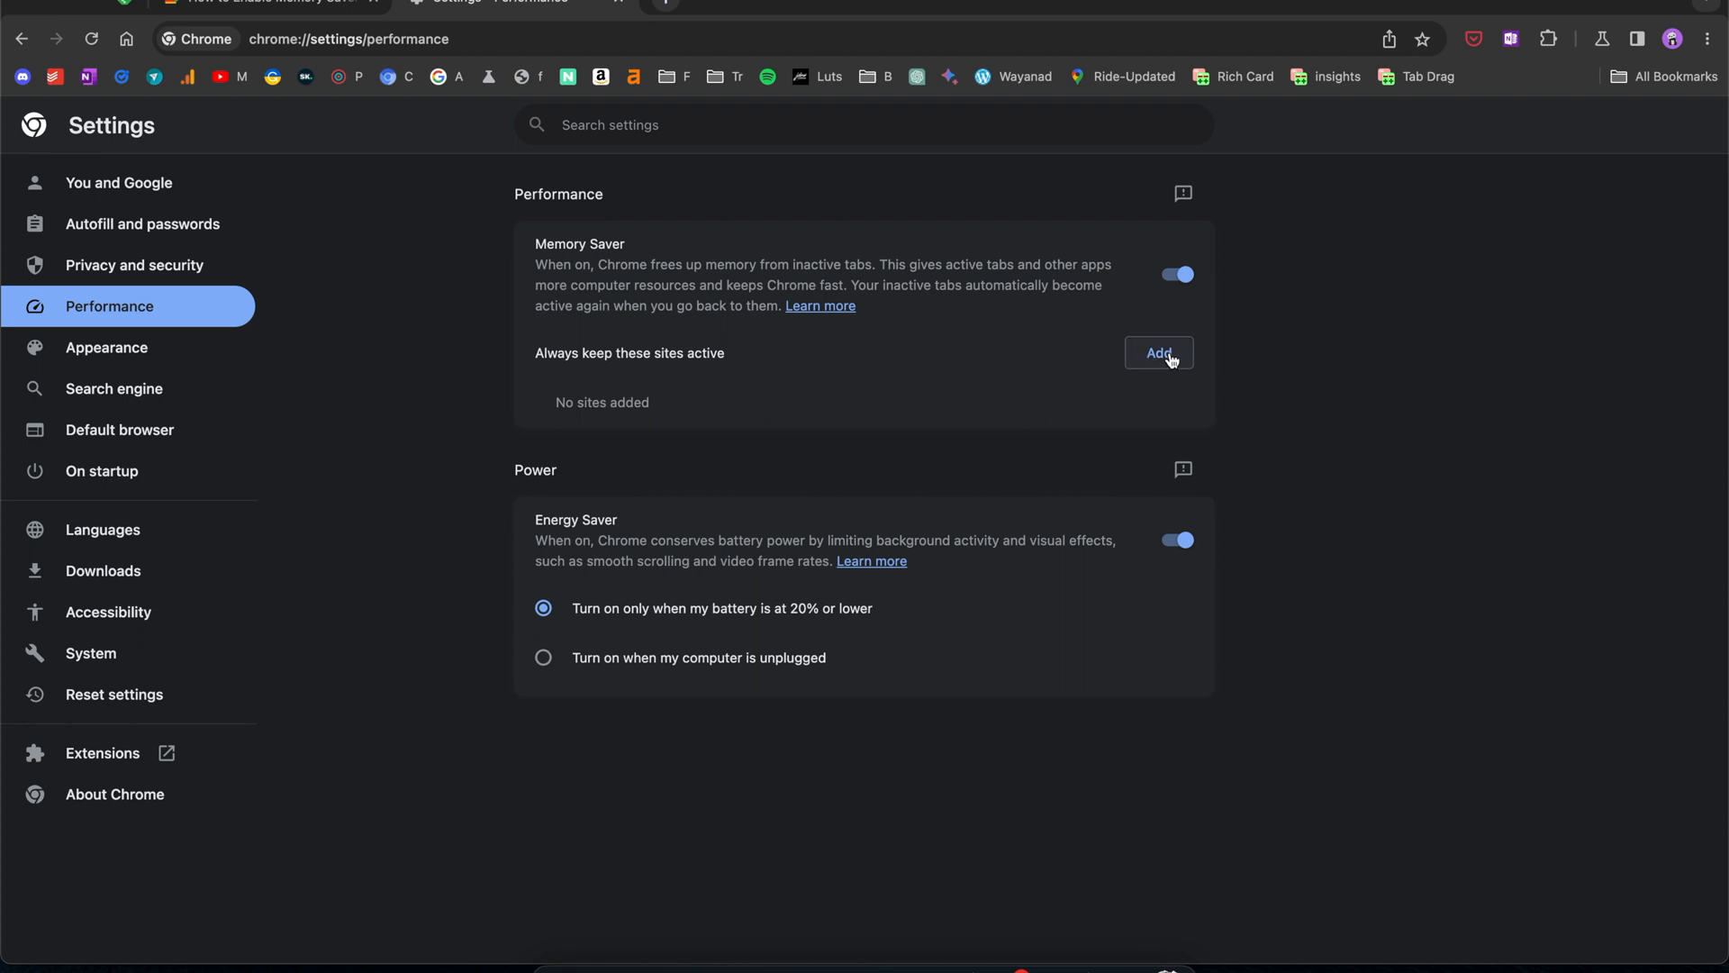
- Add gmail.com to Memory Saver's always-active sites list
click(1158, 353)
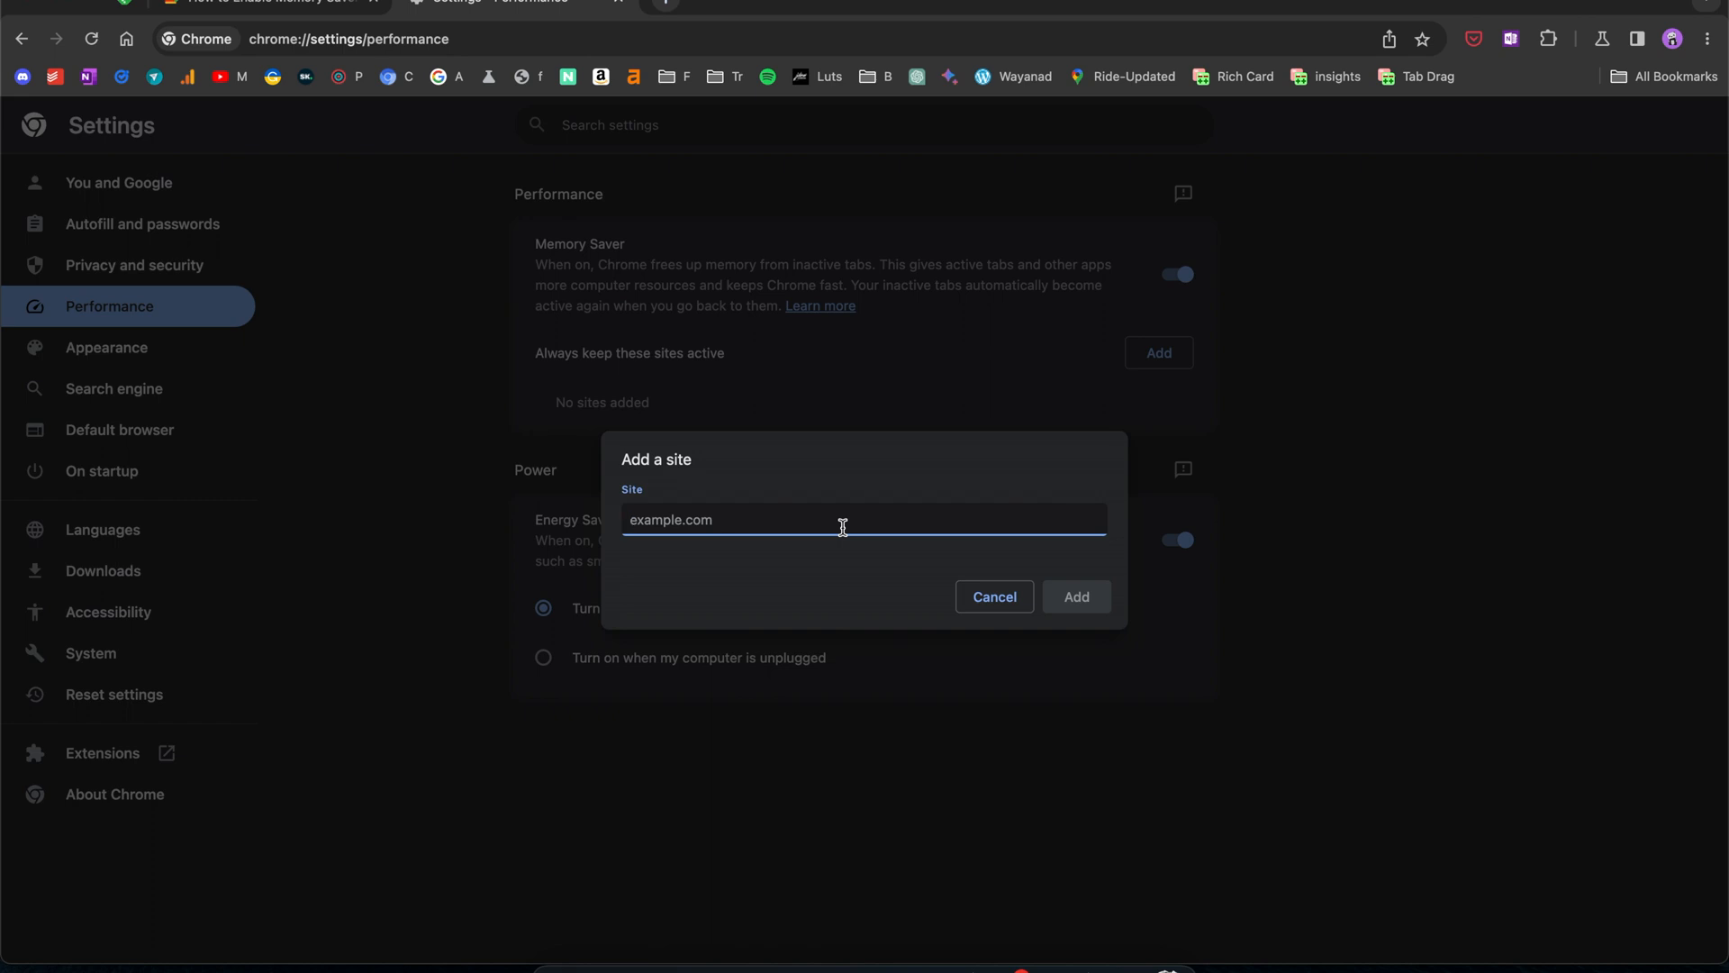
text(gmail.com)
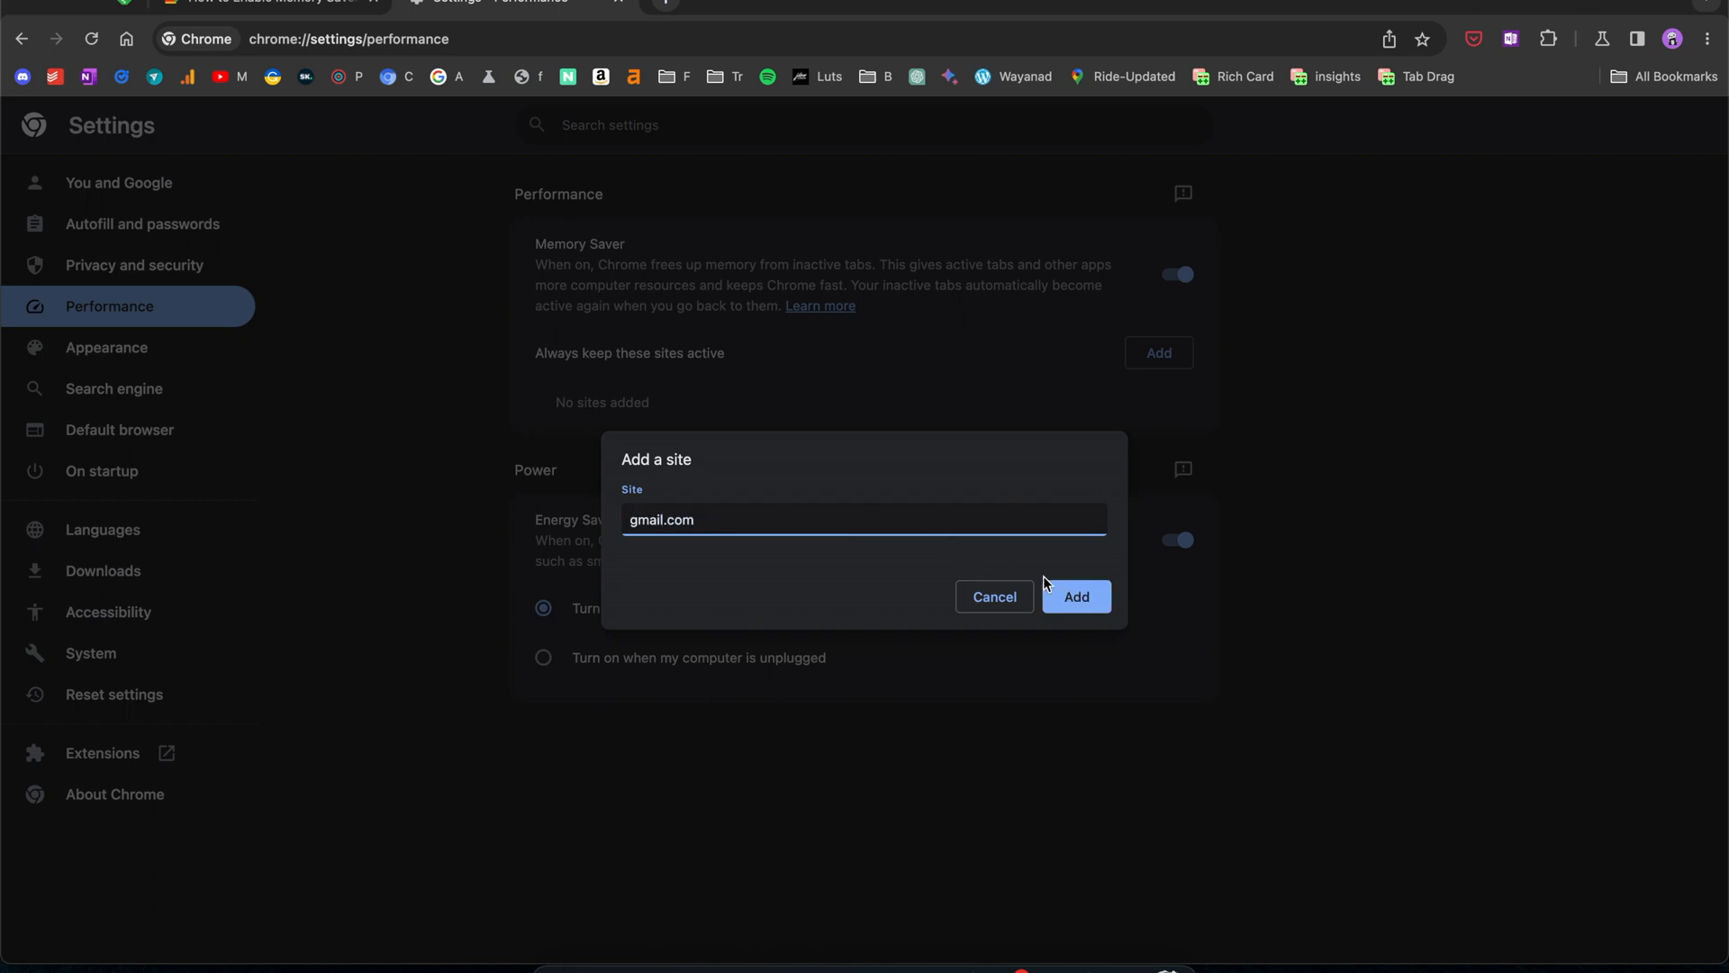
click(1073, 597)
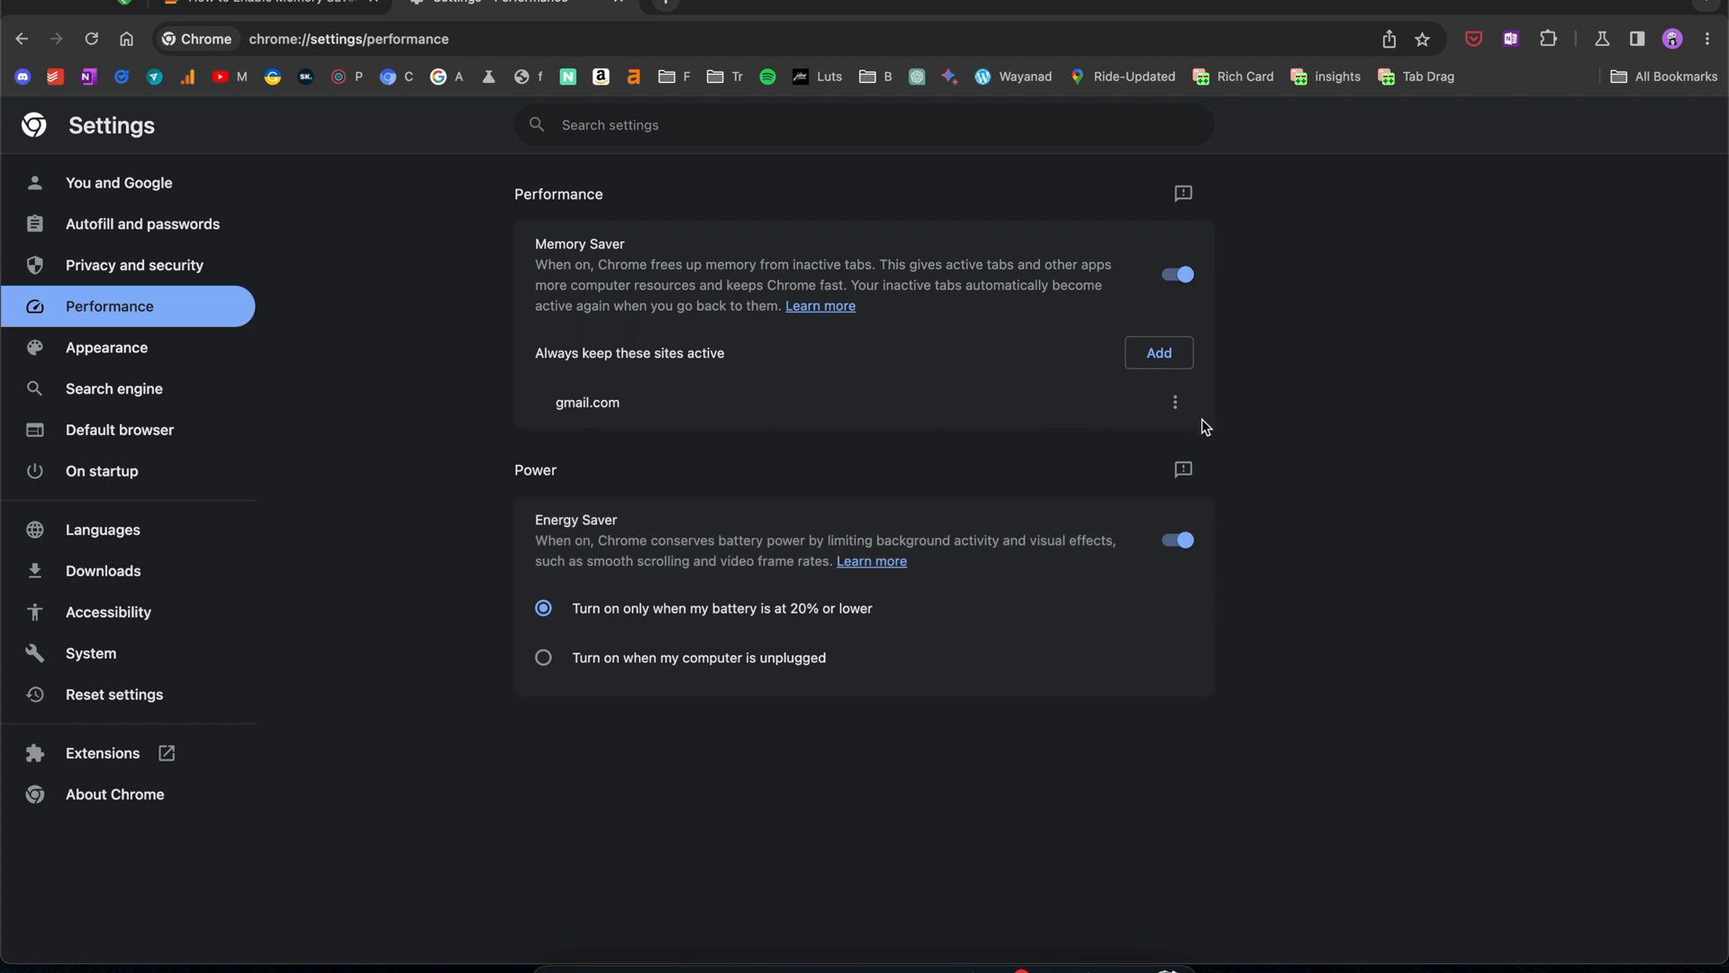
click(1174, 402)
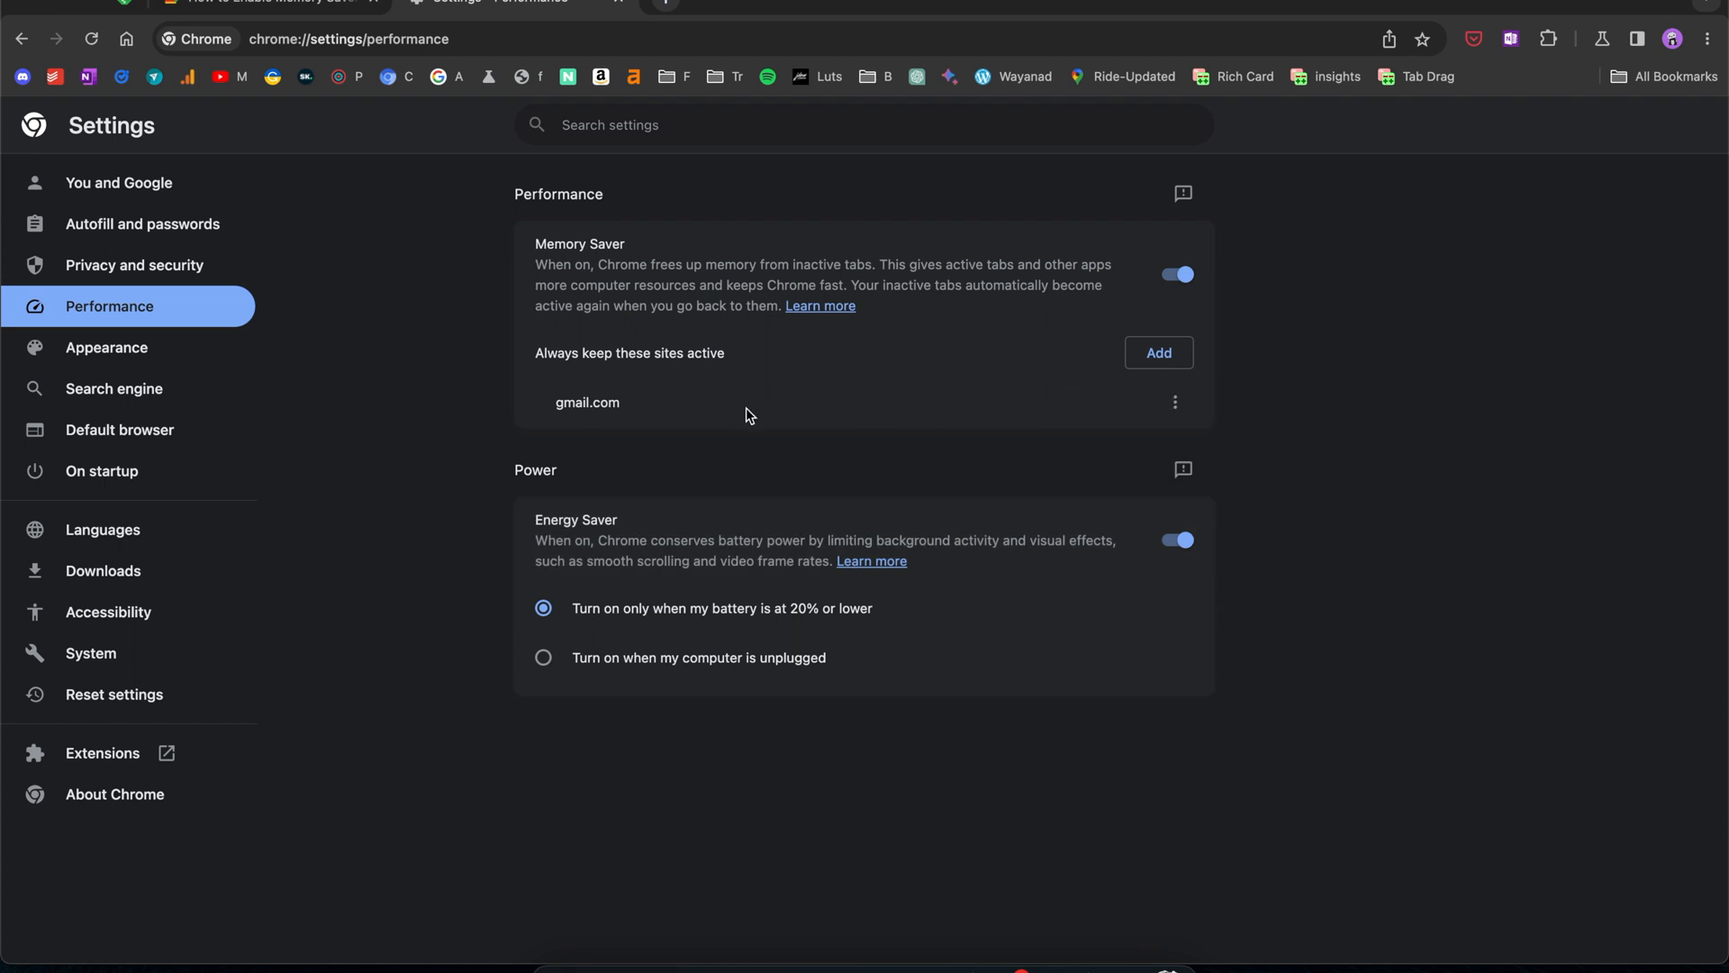
mouse_move(685, 422)
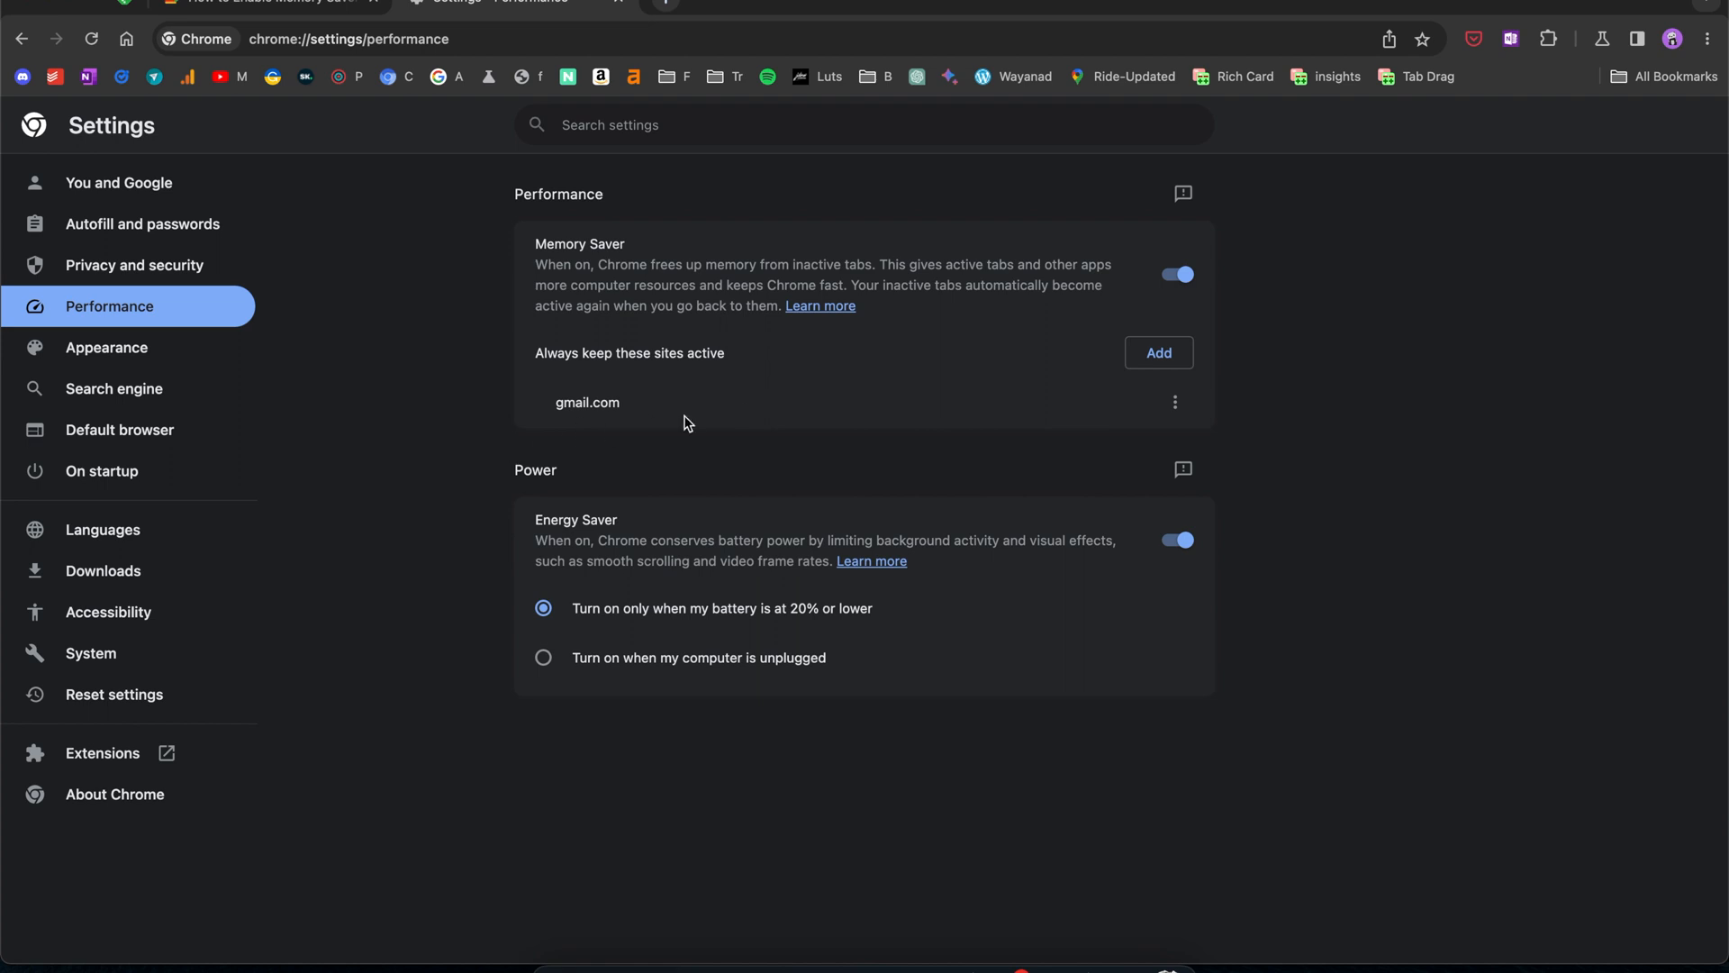
mouse_move(634, 401)
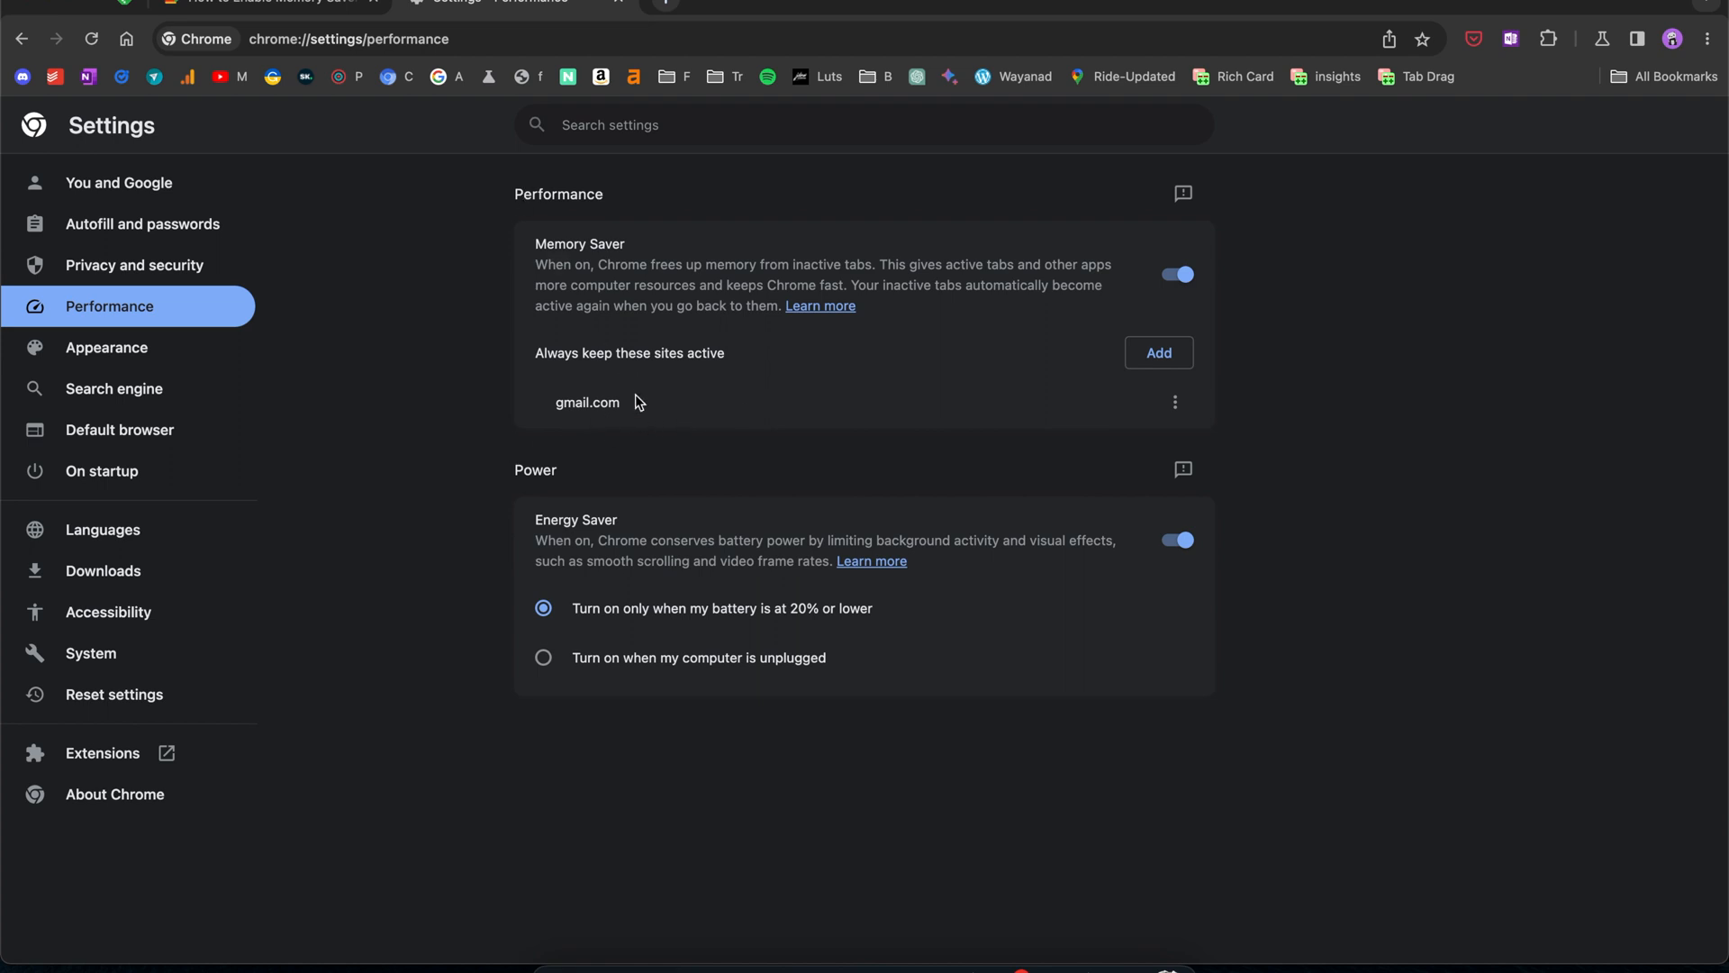
mouse_move(951, 448)
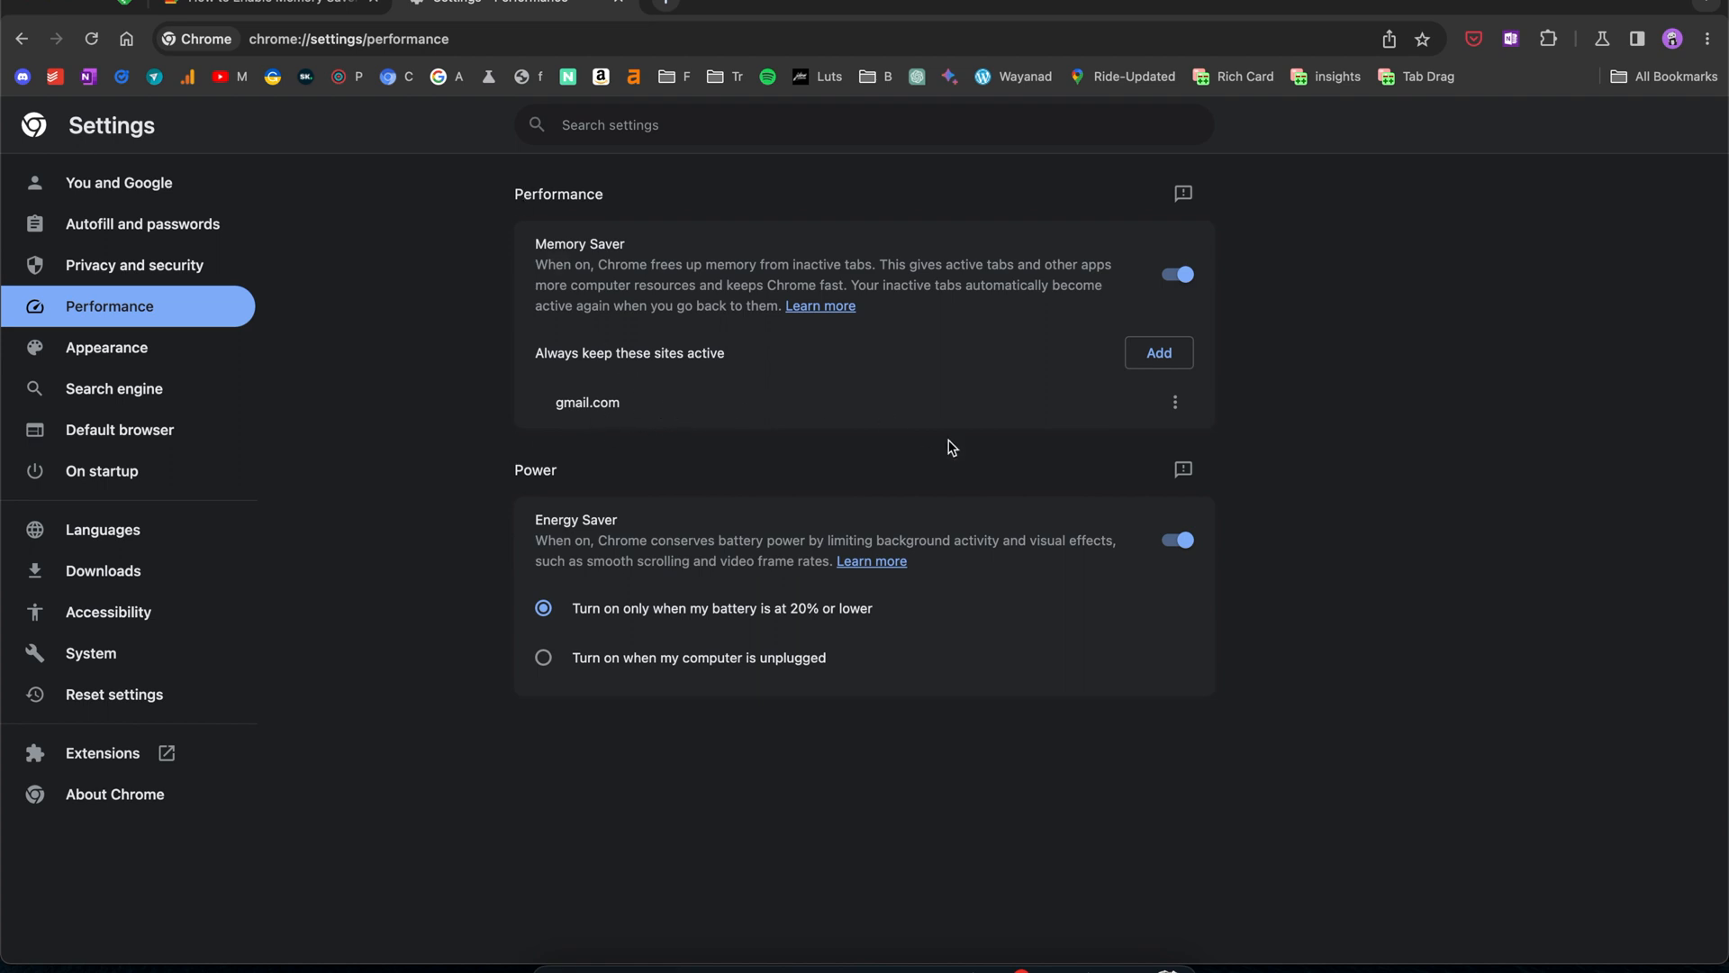
- Show the edit/remove options for the gmail.com always-active entry
click(1175, 402)
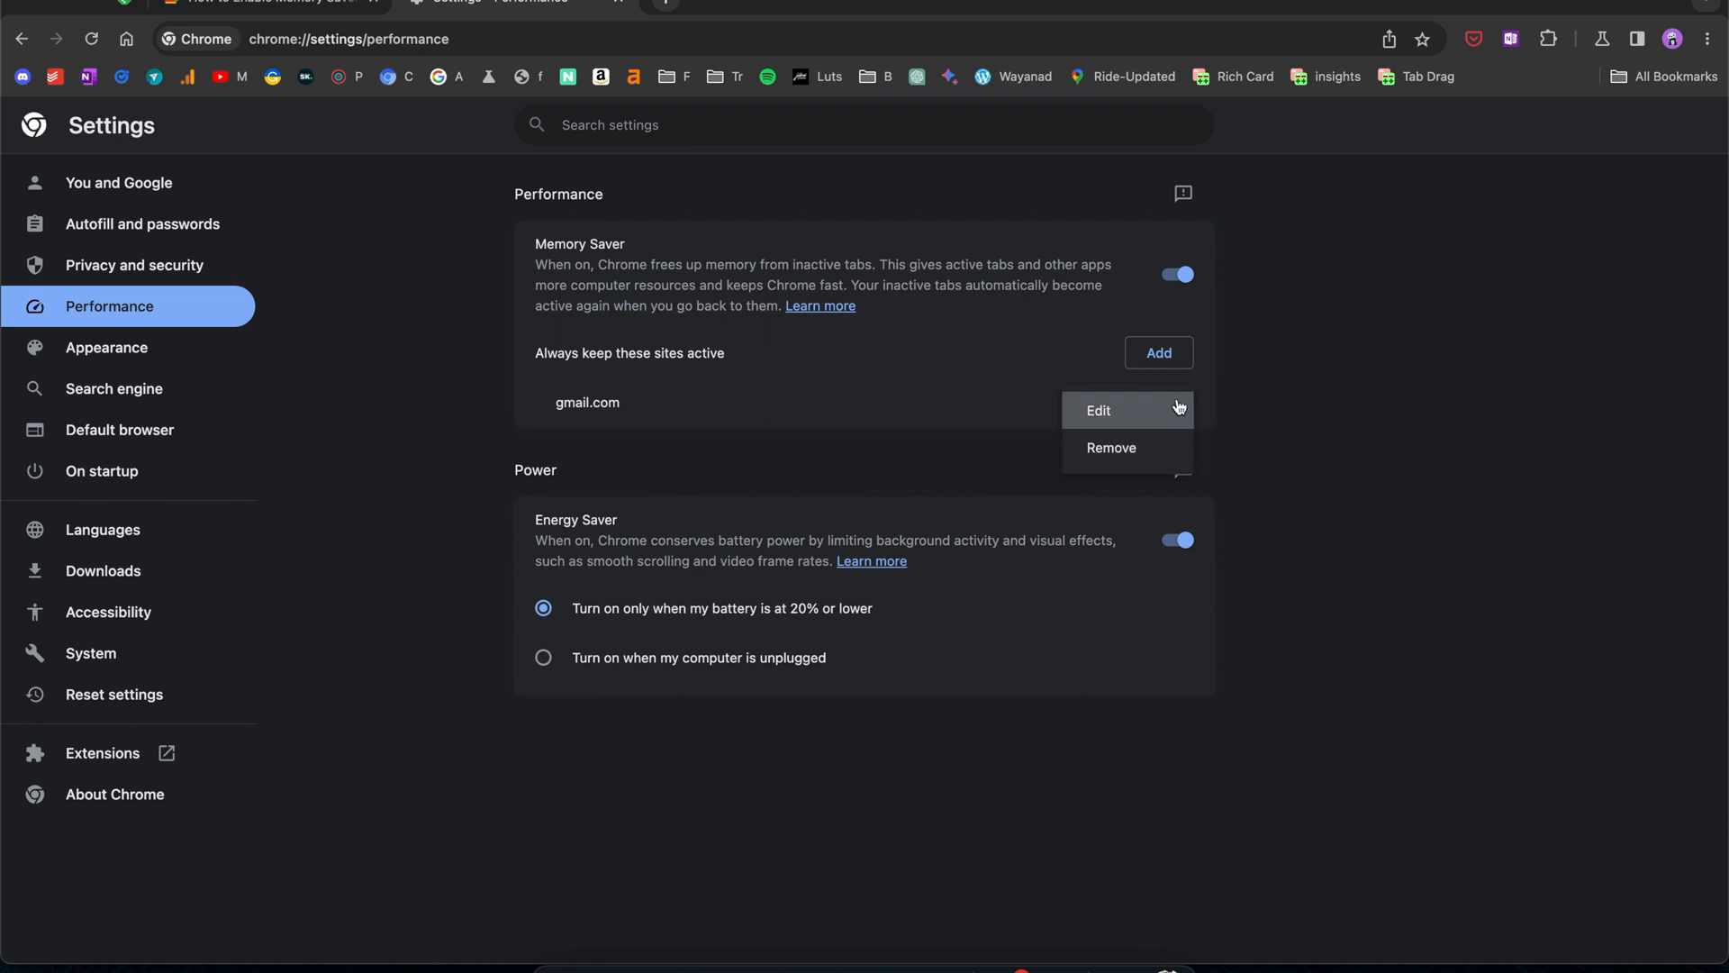
mouse_move(1111, 448)
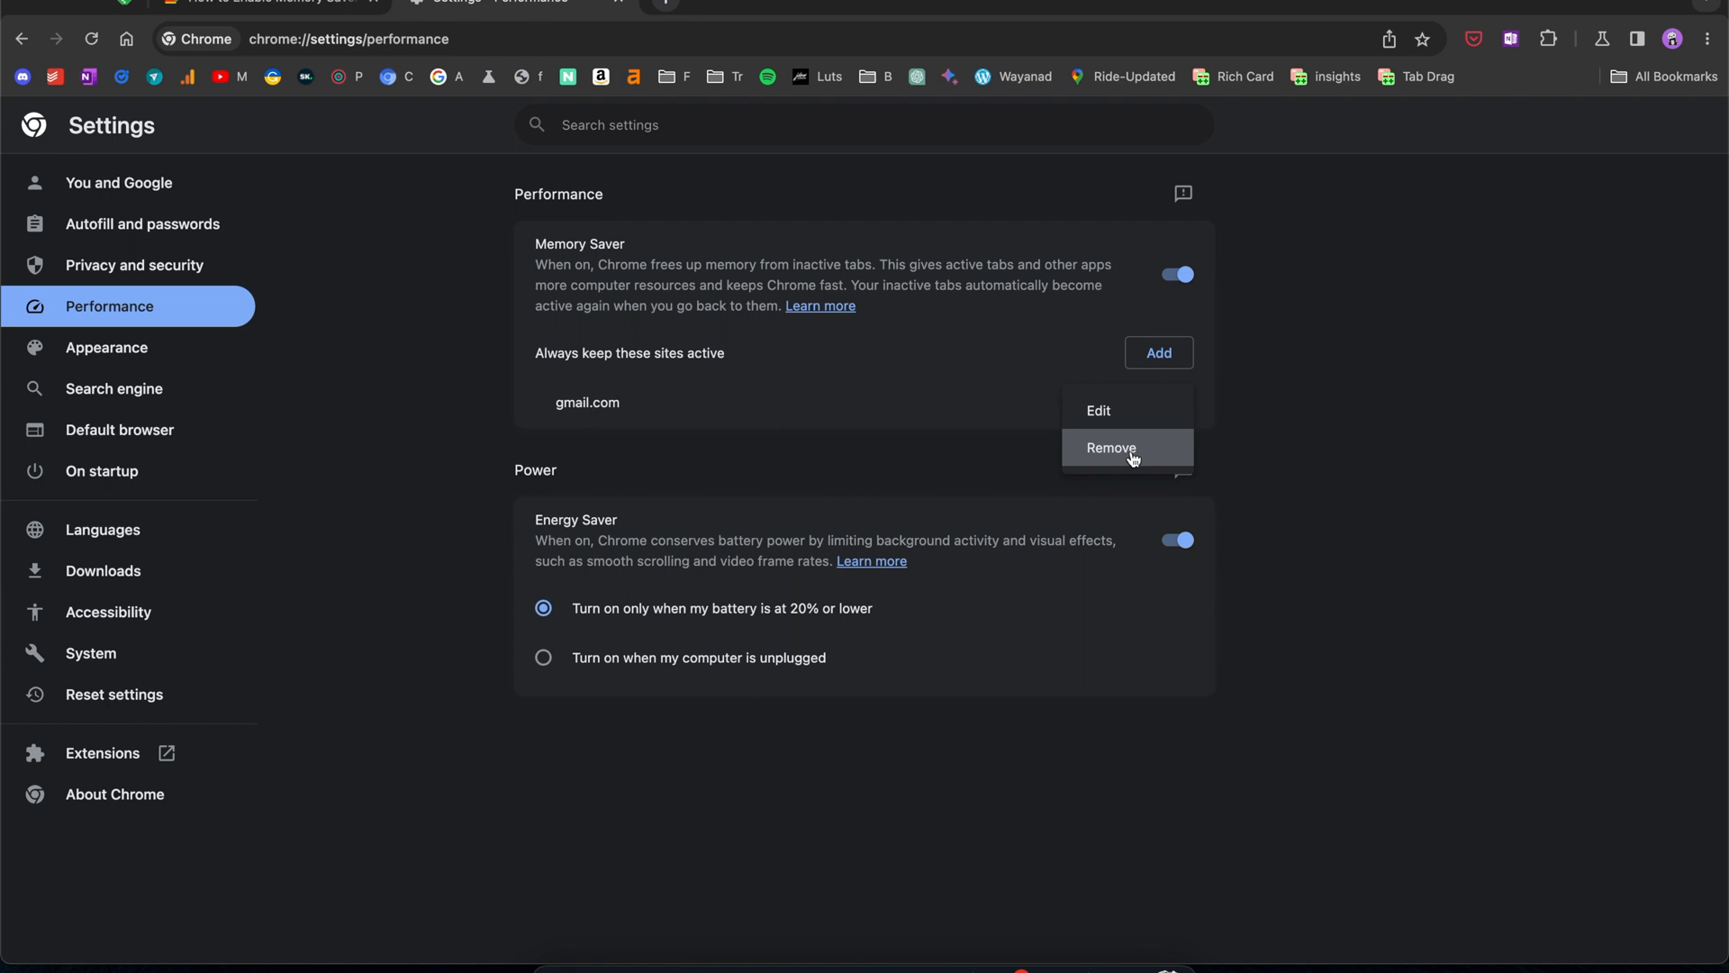